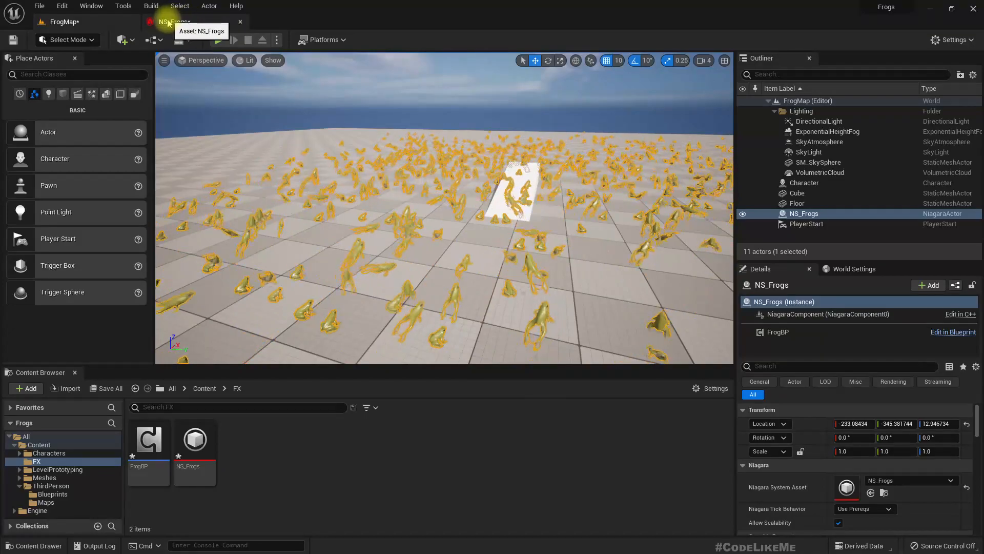
- Add a Position user parameter named PlayerPosition to NS_Frogs and compile the system
double_click(195, 439)
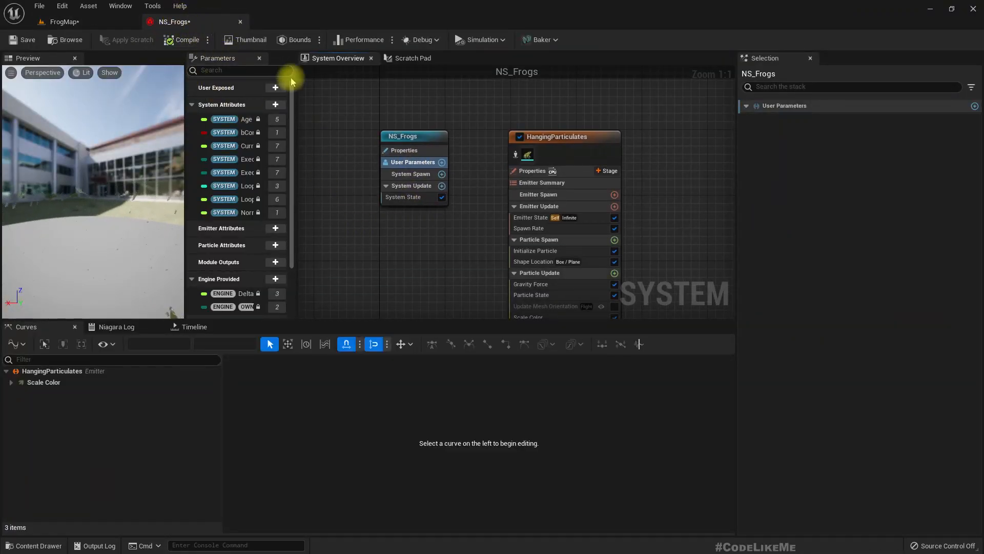
mouse_move(477, 112)
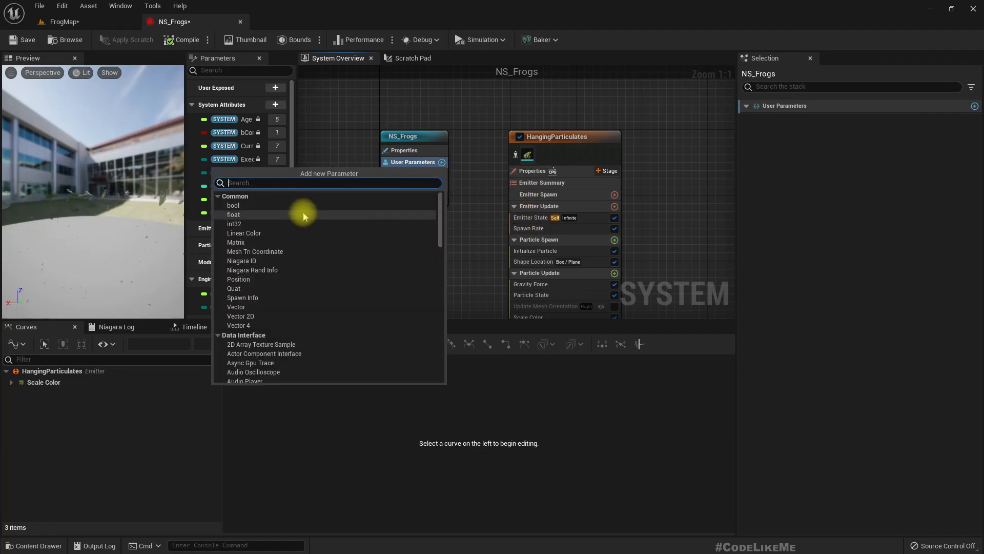
mouse_move(247, 279)
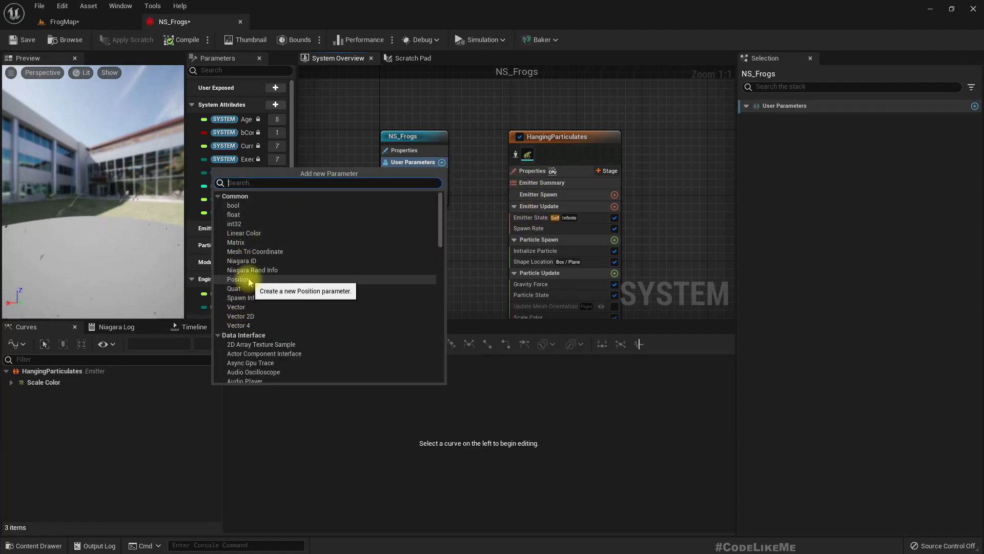
click(239, 279)
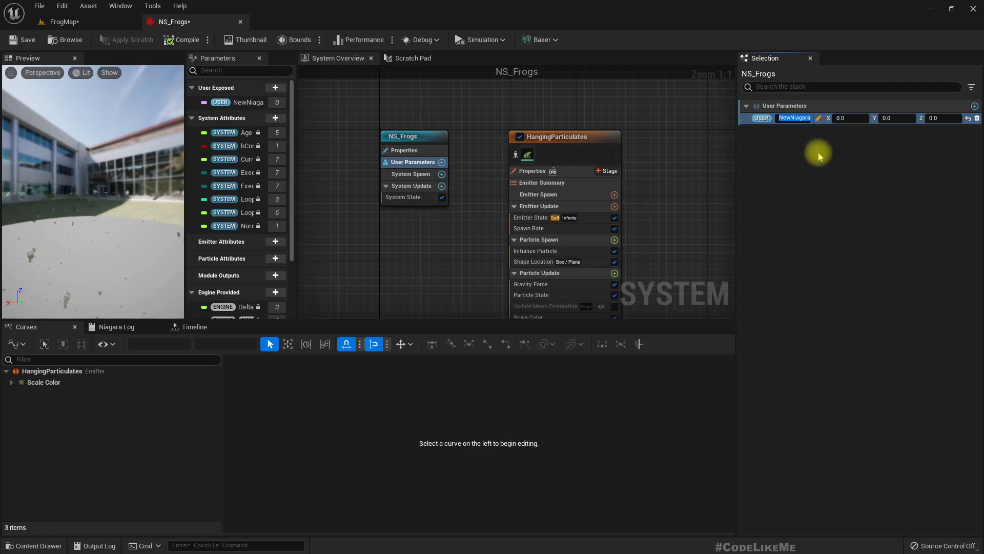
mouse_move(783, 106)
text(PlayerPosition)
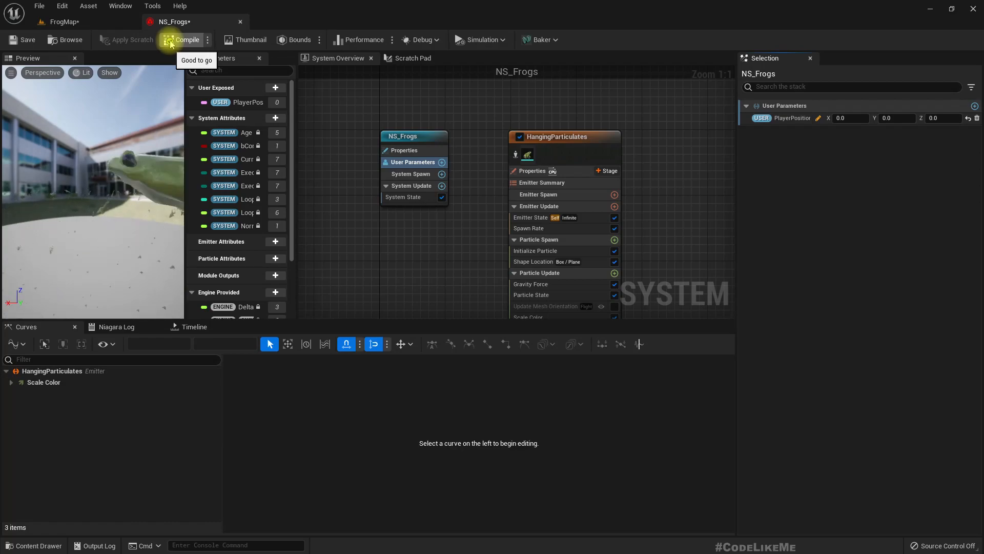
click(62, 22)
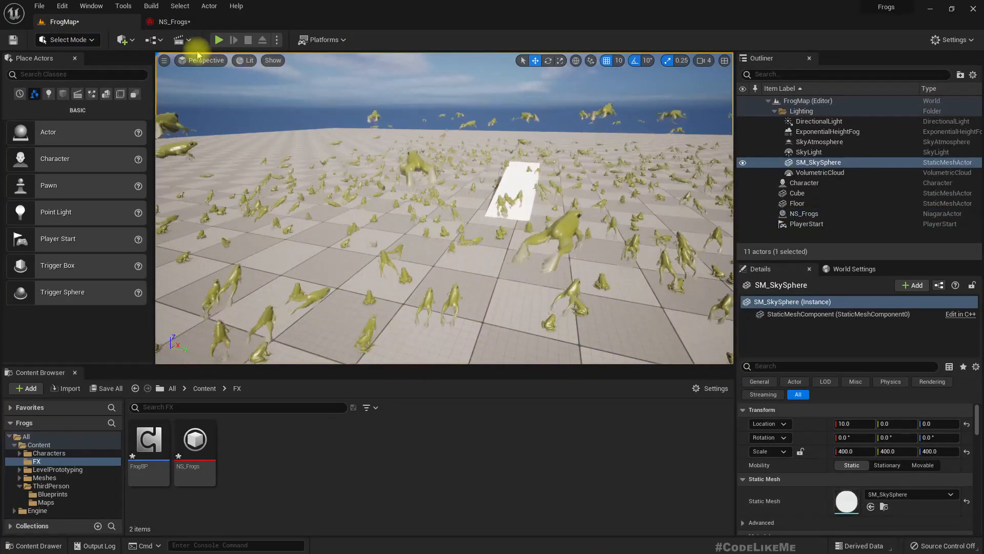
- In FrogMap's level blueprint, set NS_Frogs' User.PlayerPosition via Set Niagara Variable (Position) on Event Tick
click(183, 40)
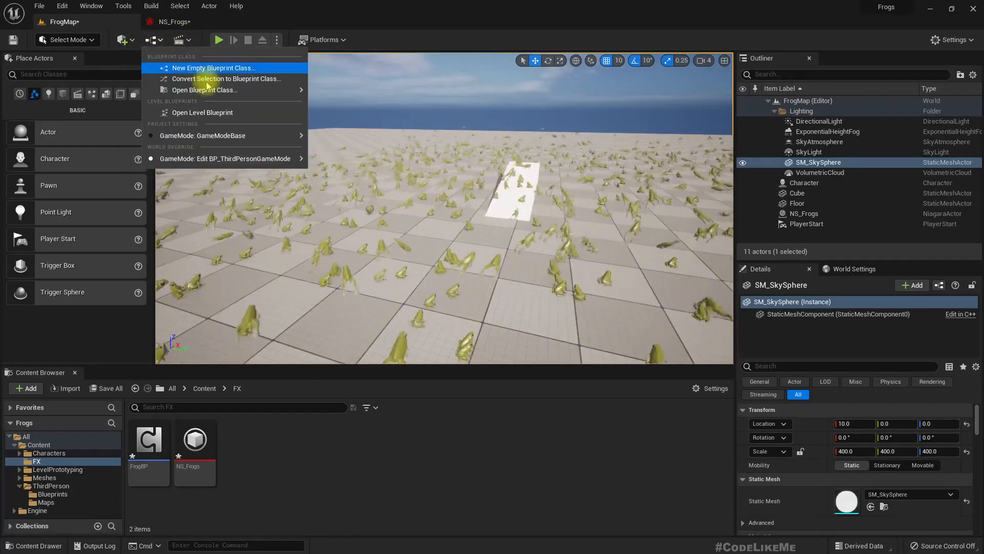
click(202, 112)
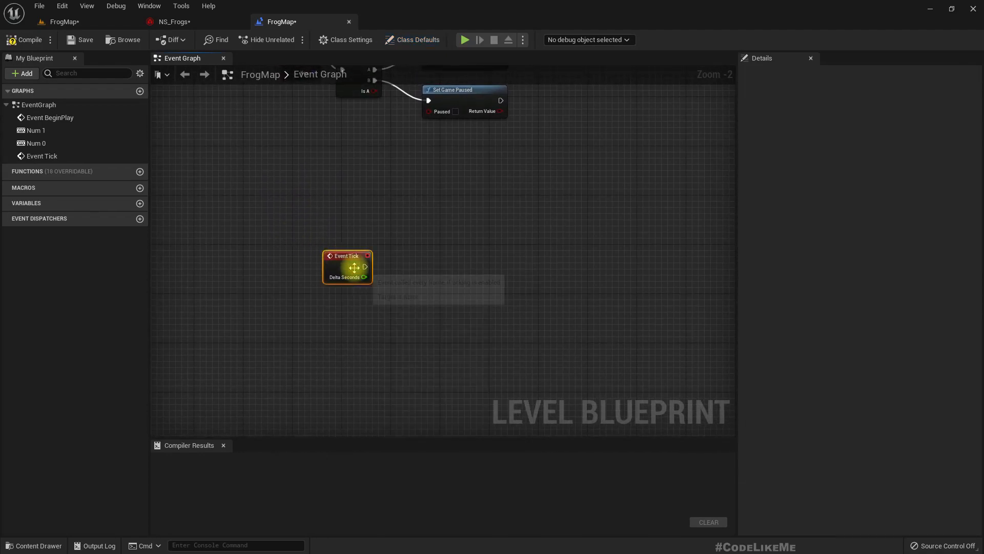
drag(347, 266, 316, 230)
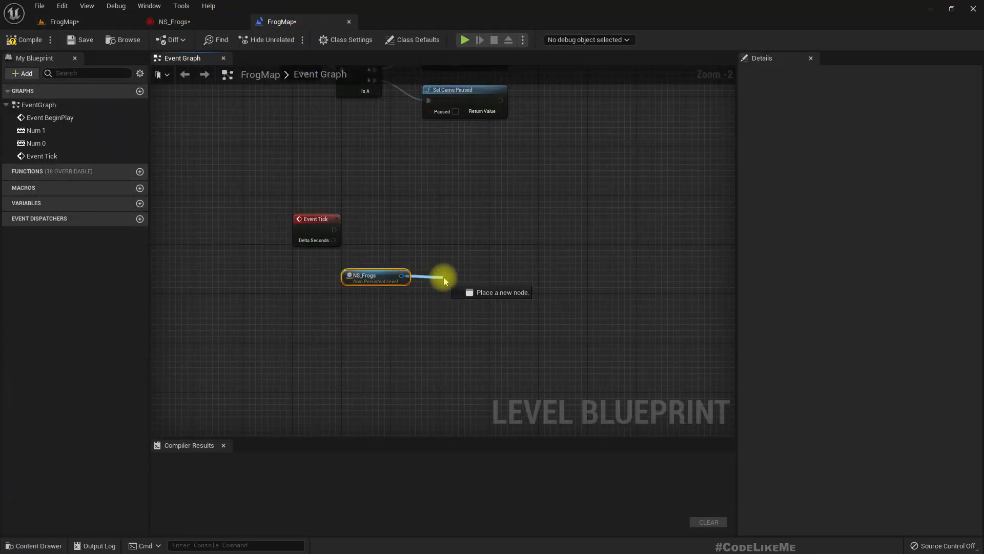
text(set posi)
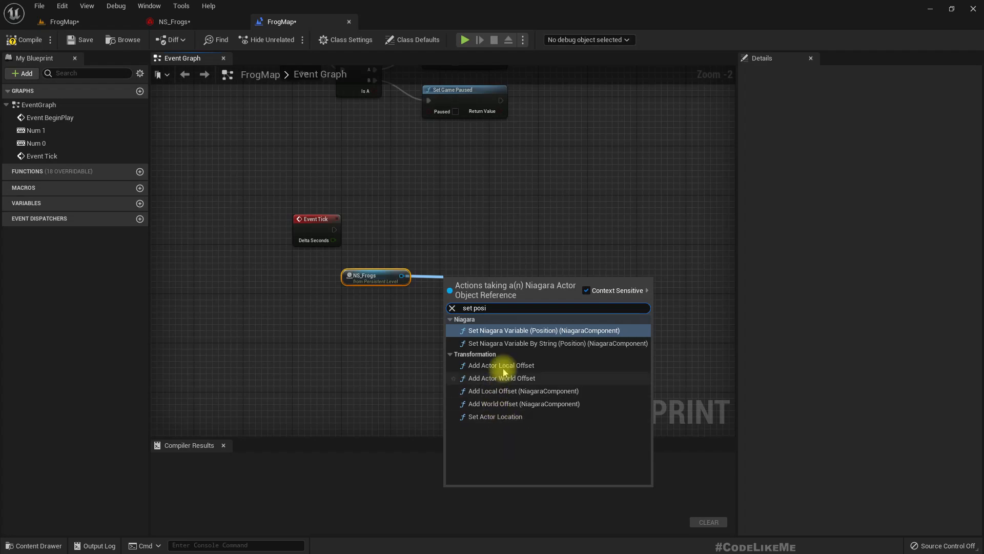
mouse_move(530, 332)
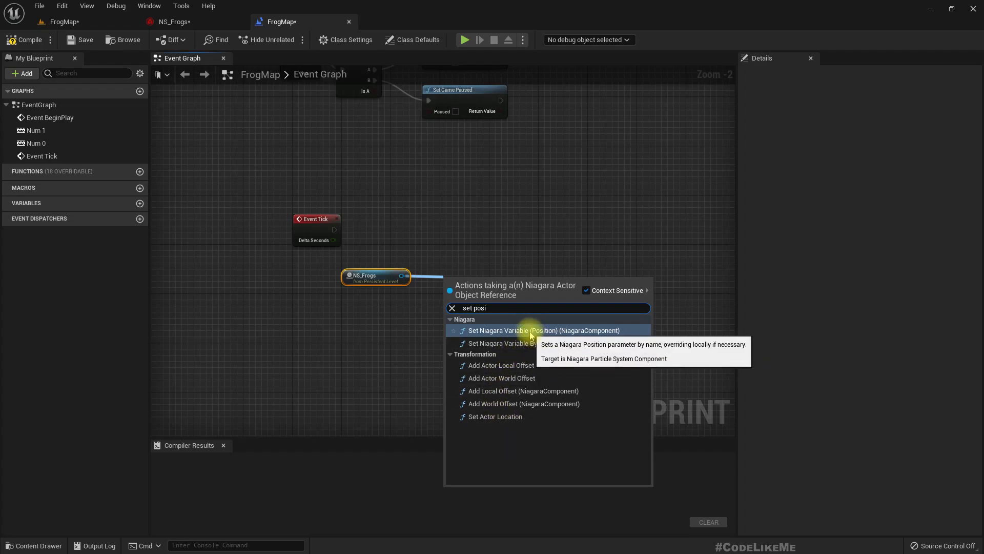
click(544, 330)
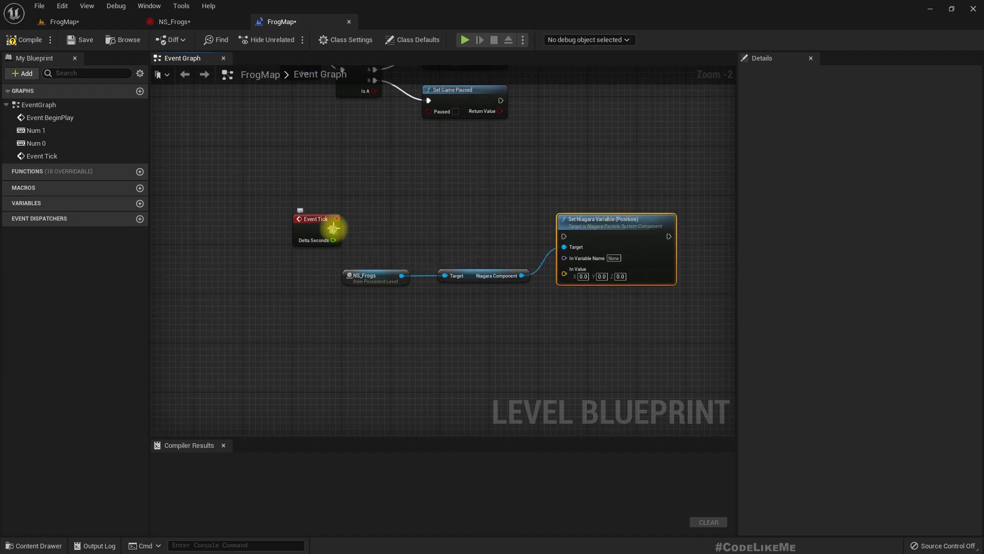
drag(337, 229, 563, 235)
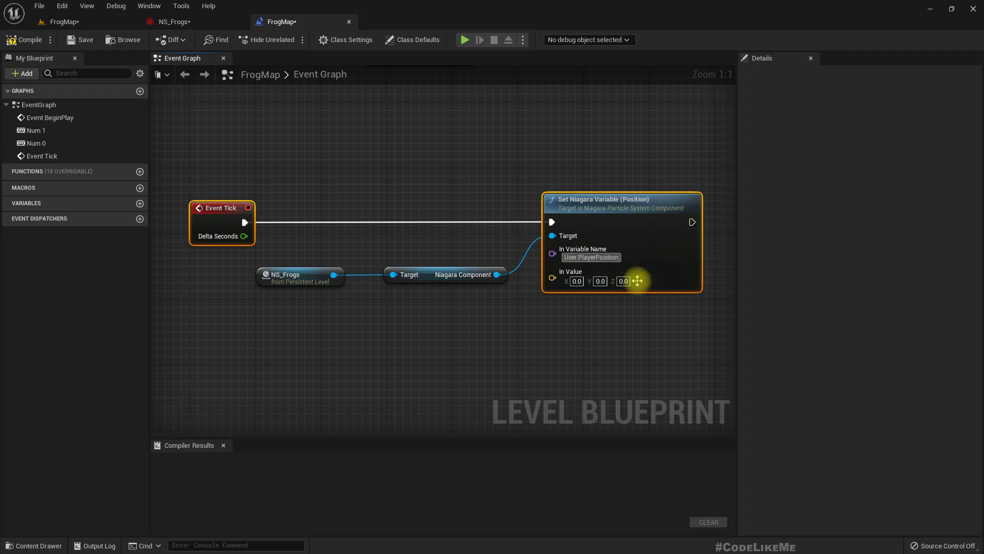
- Feed Get Player Character's actor location plus a -90 Z offset into the In Value
right_click(274, 339)
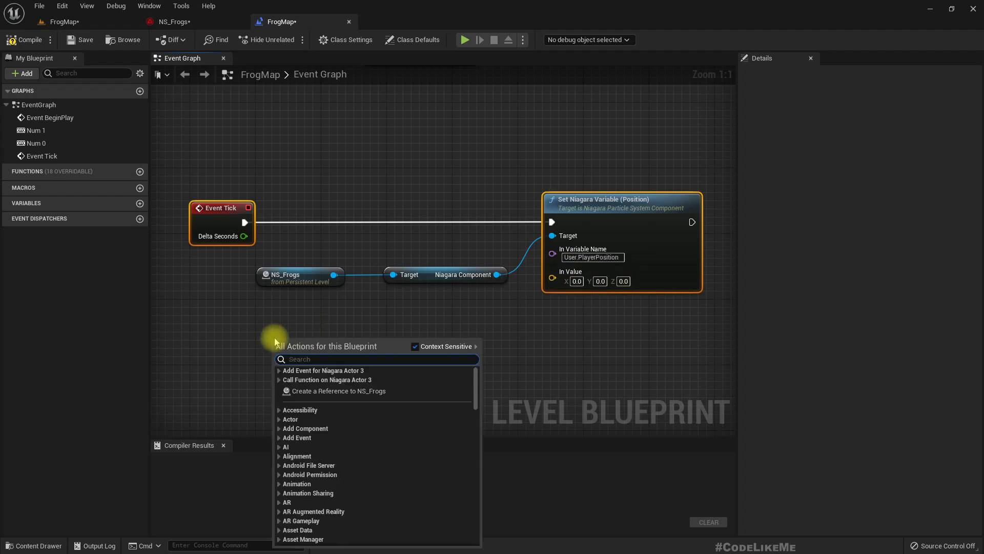
text(get player c)
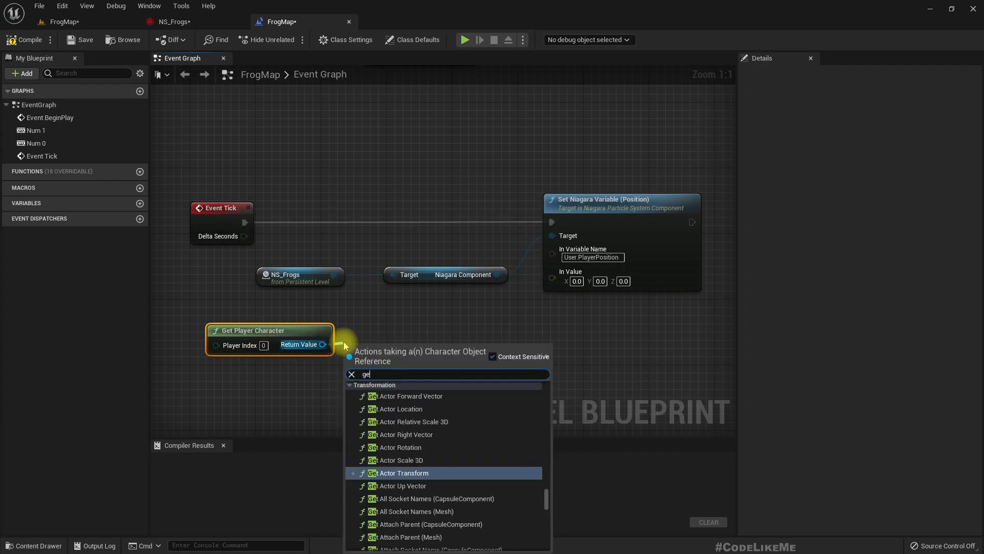
click(400, 408)
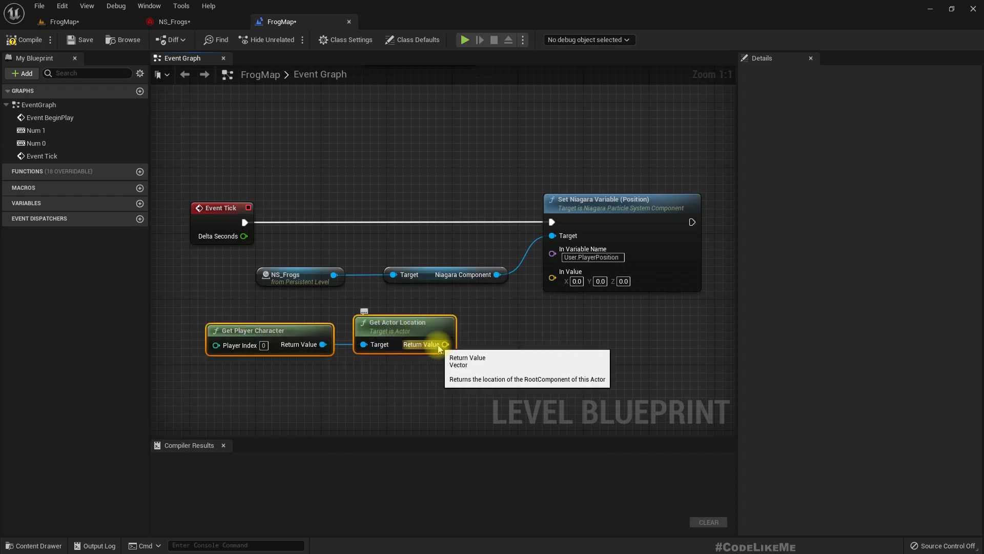
drag(444, 345, 480, 344)
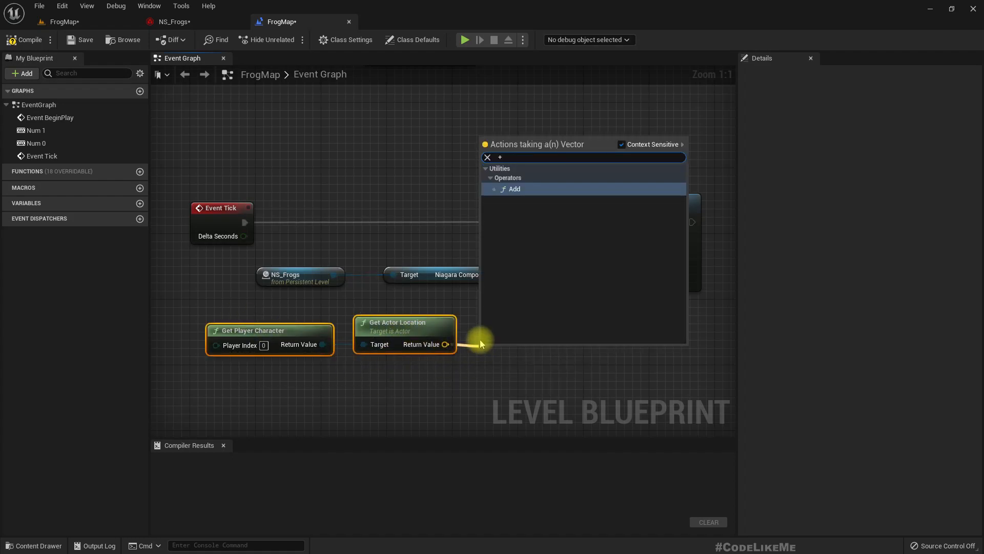
click(512, 190)
text(-90)
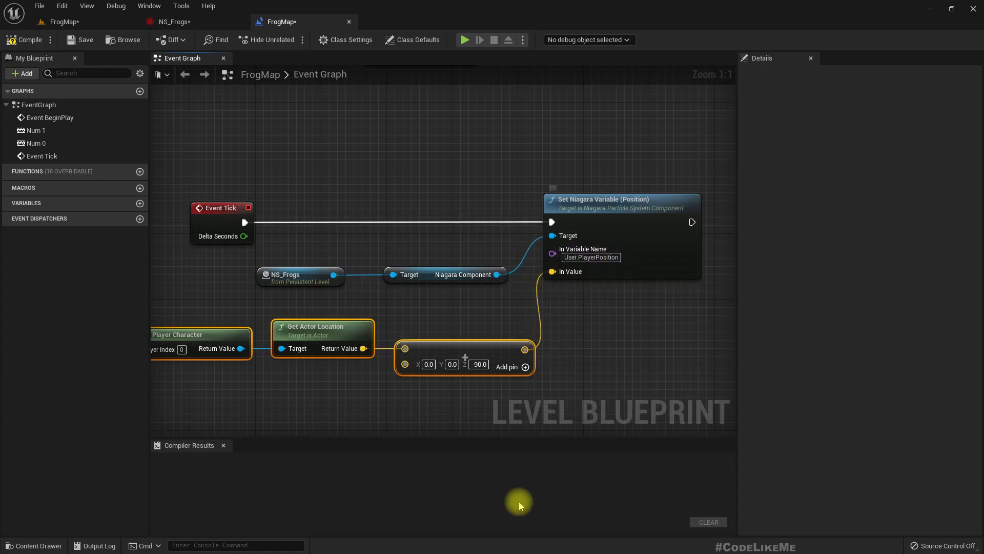
mouse_move(526, 366)
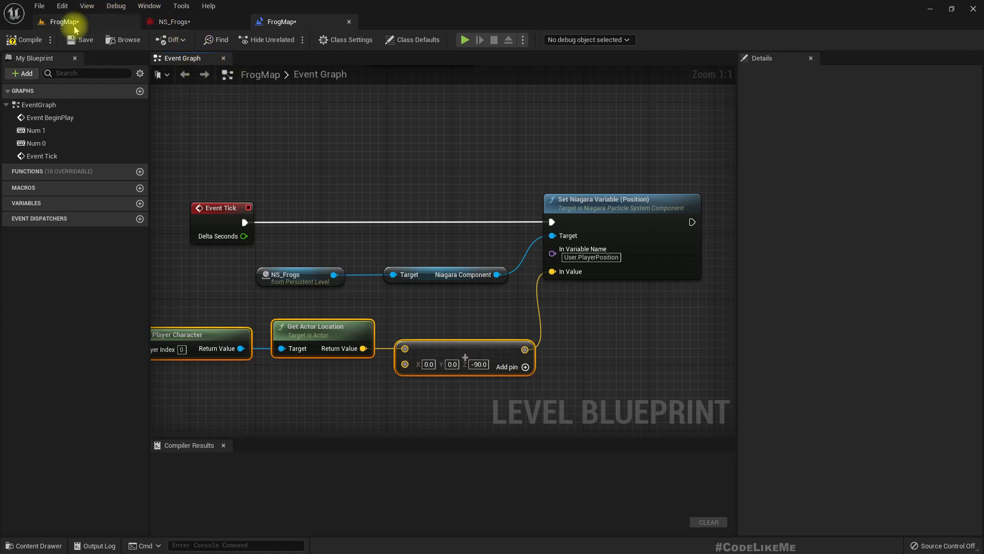
- Check BP_ThirdPersonCharacter's capsule half height of 90 via World Settings, then return to NS_Frogs
click(277, 21)
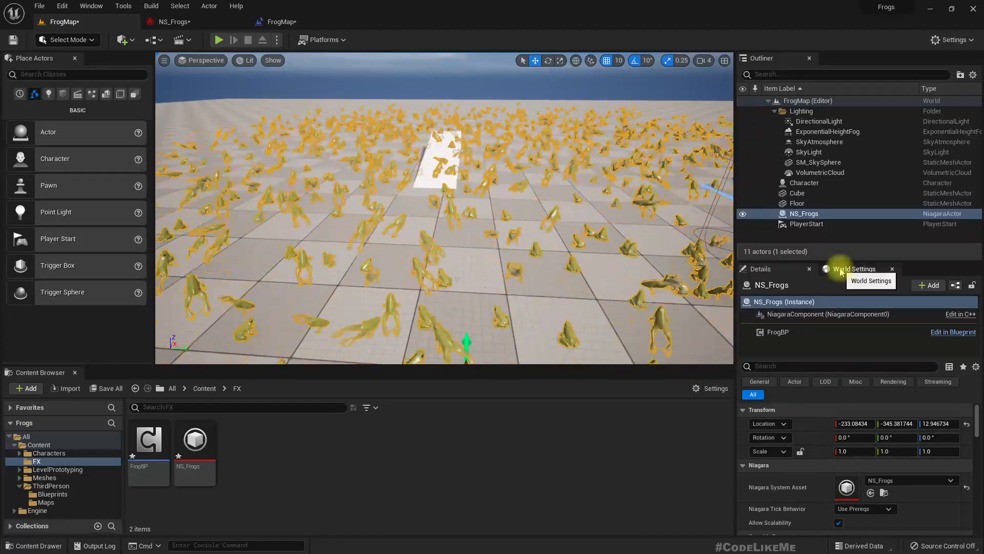
click(856, 269)
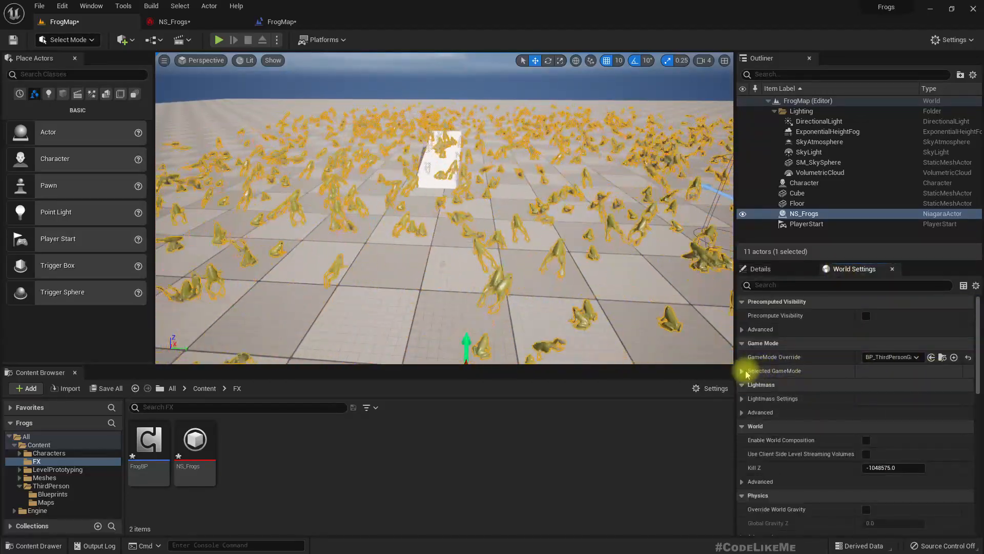
click(743, 370)
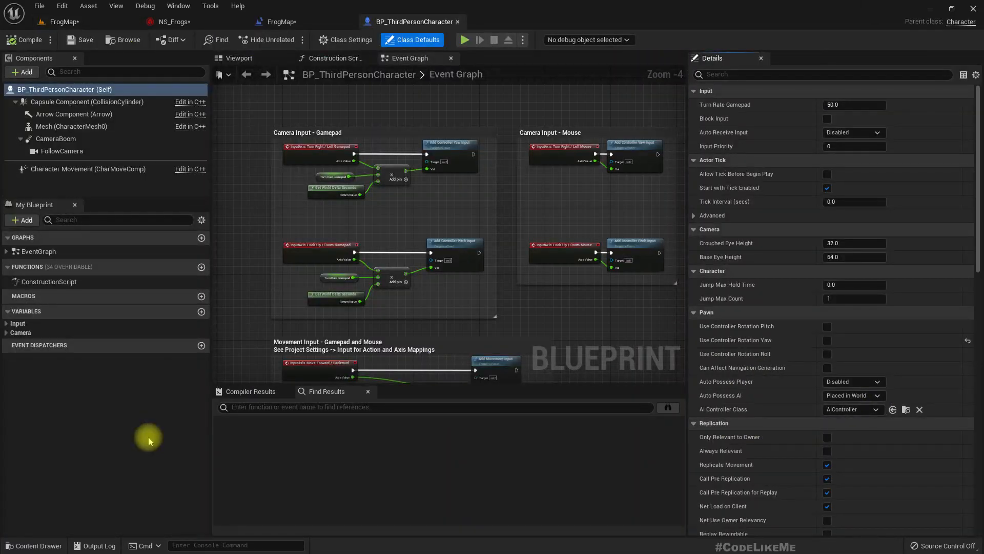
click(87, 101)
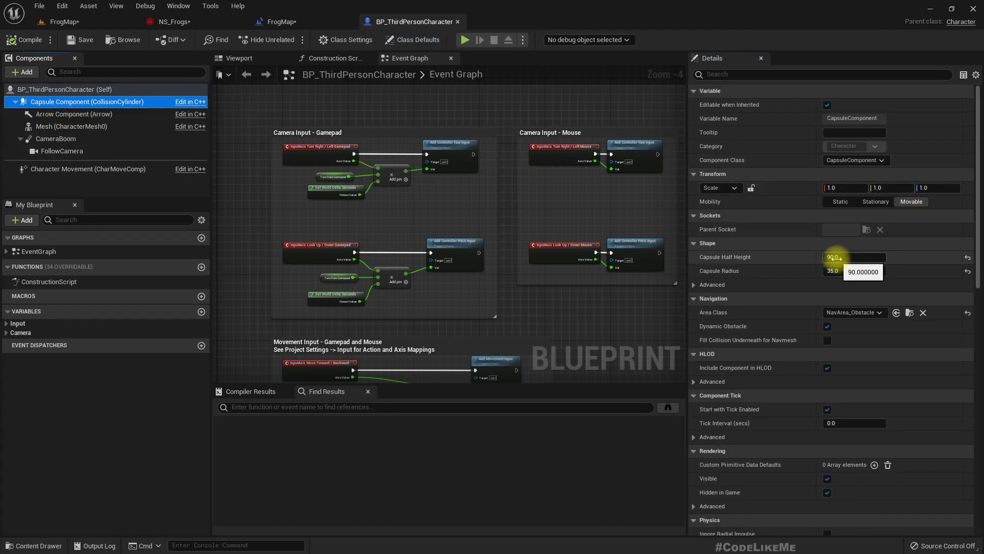
click(280, 21)
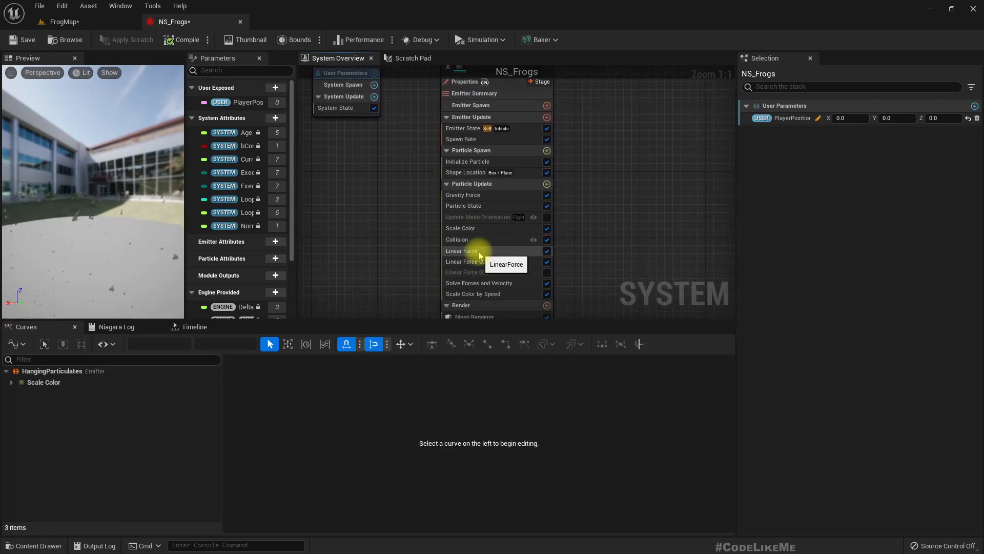
- Inspect Particle Update's Linear Force module and list dynamic inputs for its force vector
click(462, 251)
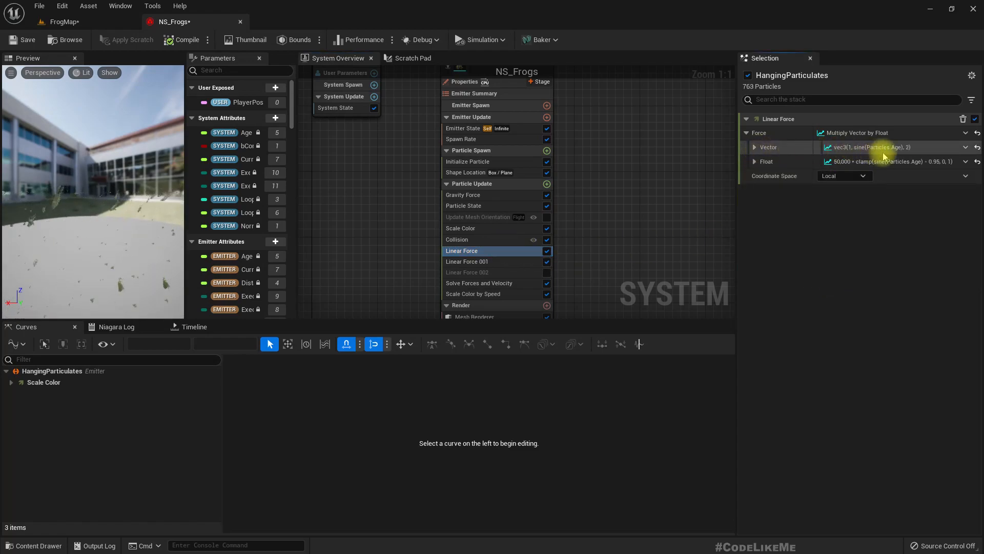
mouse_move(768, 147)
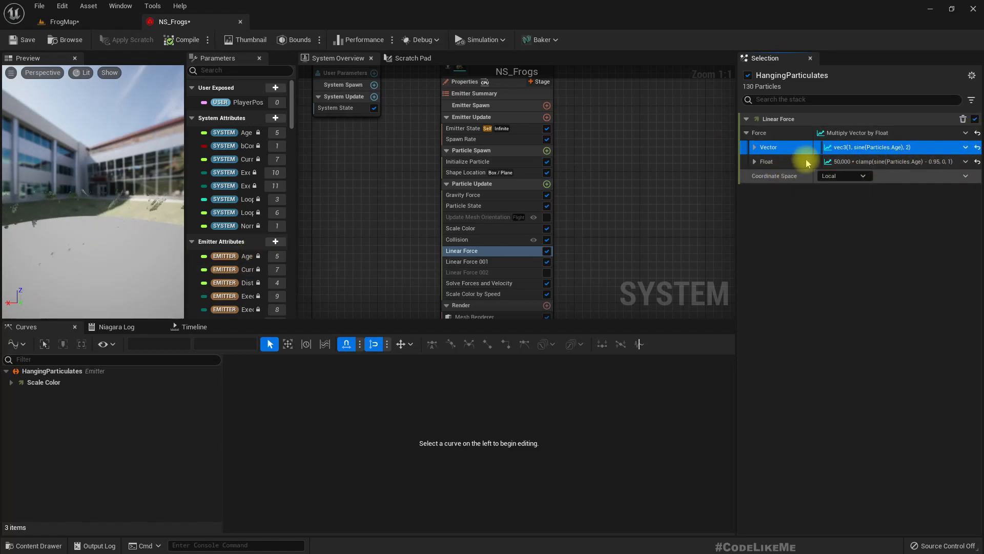
mouse_move(789, 162)
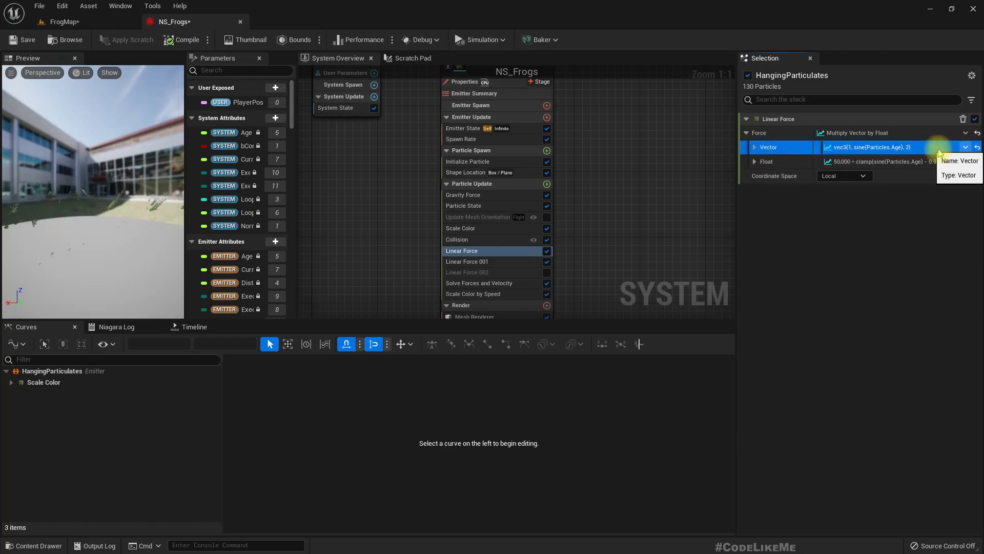
click(966, 147)
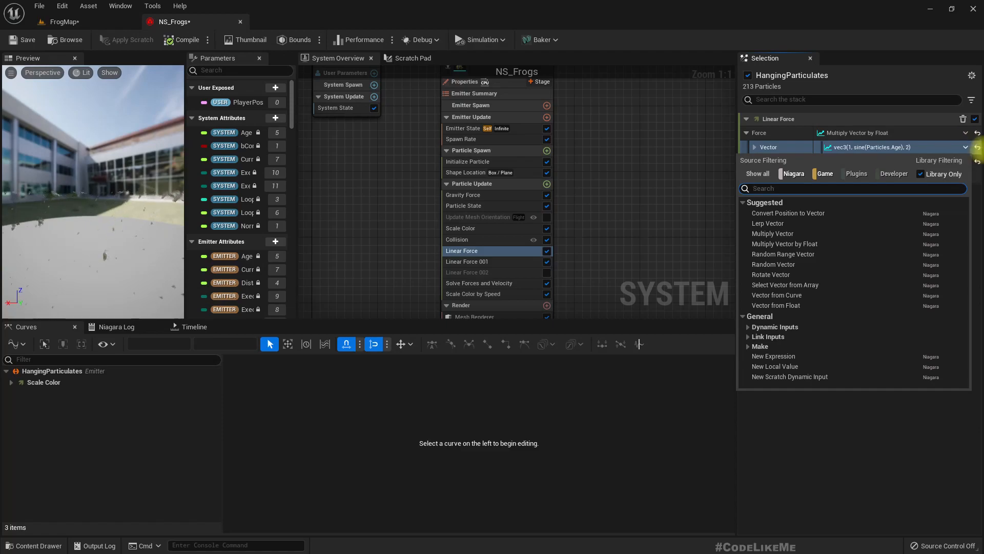
- Collapse Add Vector input A and make input B a Multiply Vector by Float
right_click(768, 147)
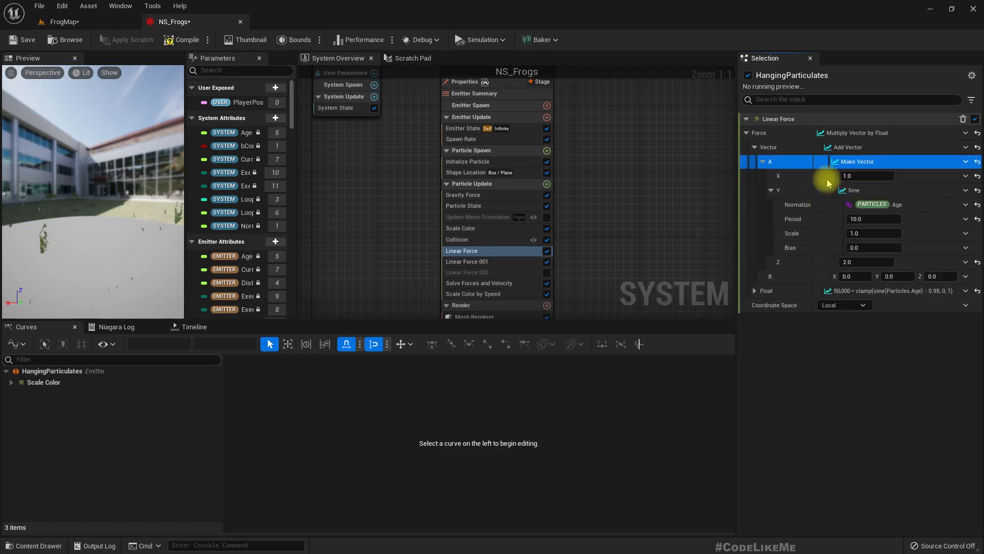
click(762, 161)
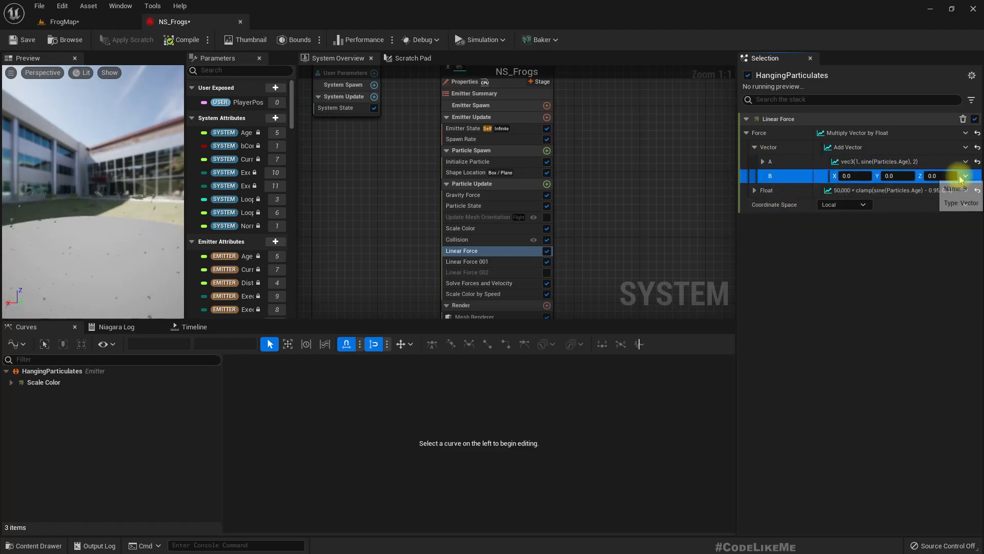
click(966, 175)
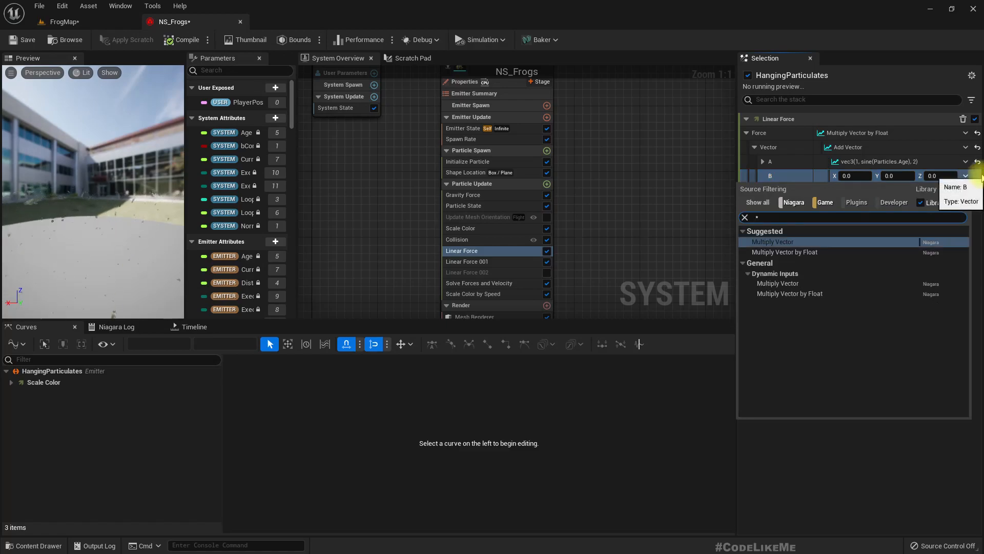
click(784, 252)
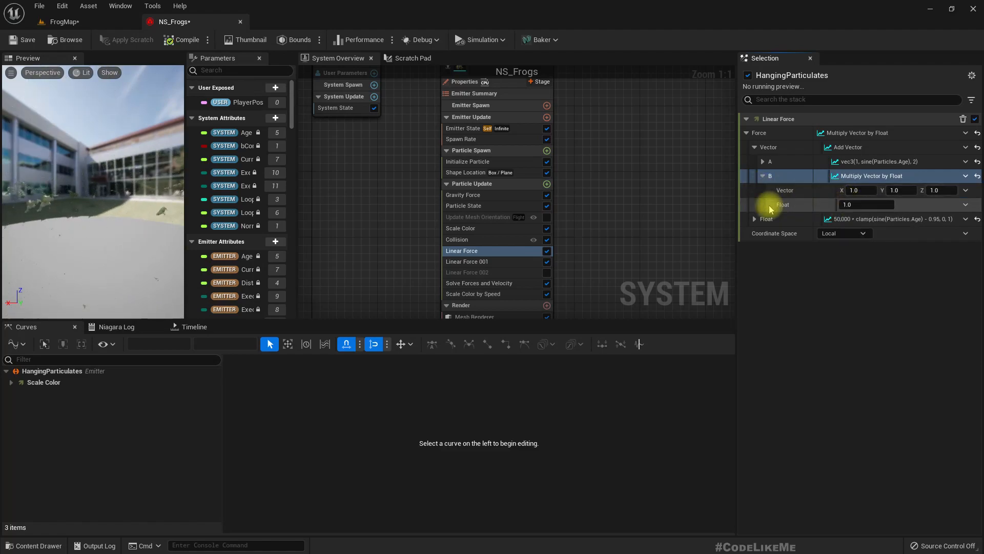
mouse_move(885, 191)
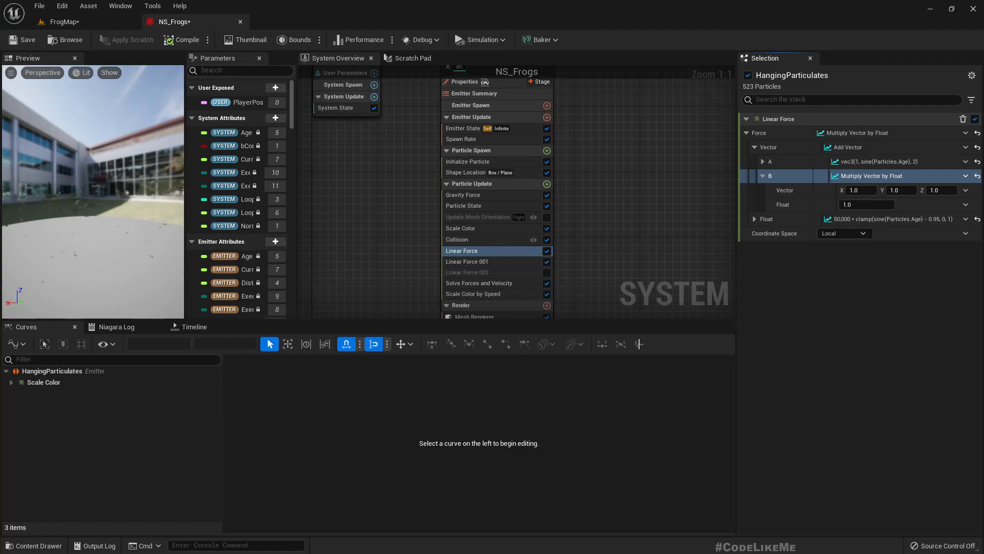
mouse_move(229, 159)
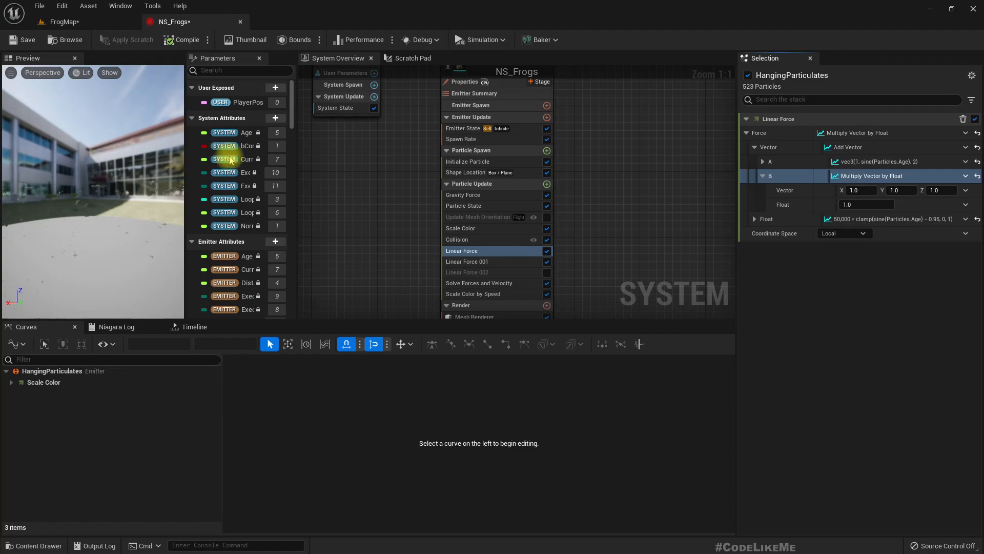
mouse_move(967, 190)
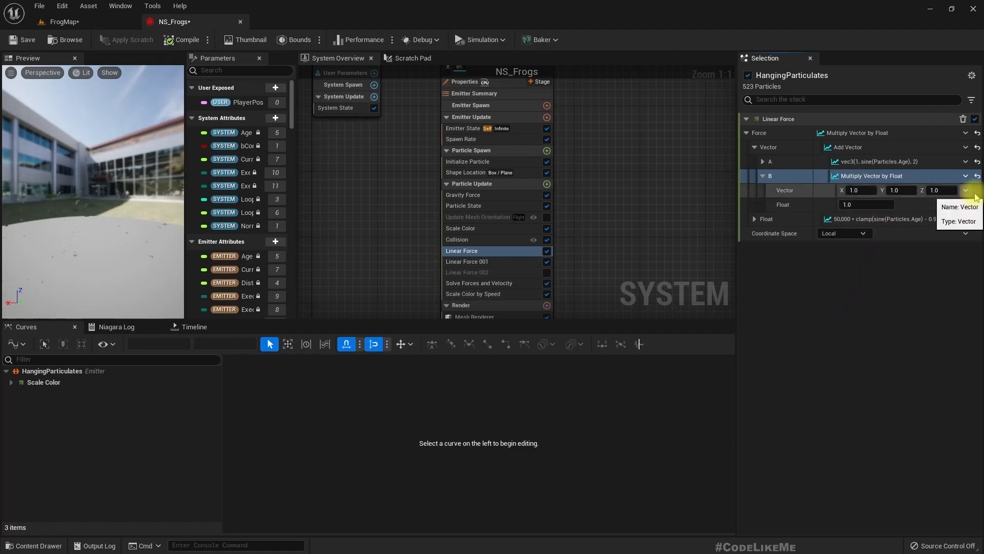
- Make the multiplied vector Normalize Vector of Subtract Position (Particles.Position minus User.PlayerPosition)
text(normal)
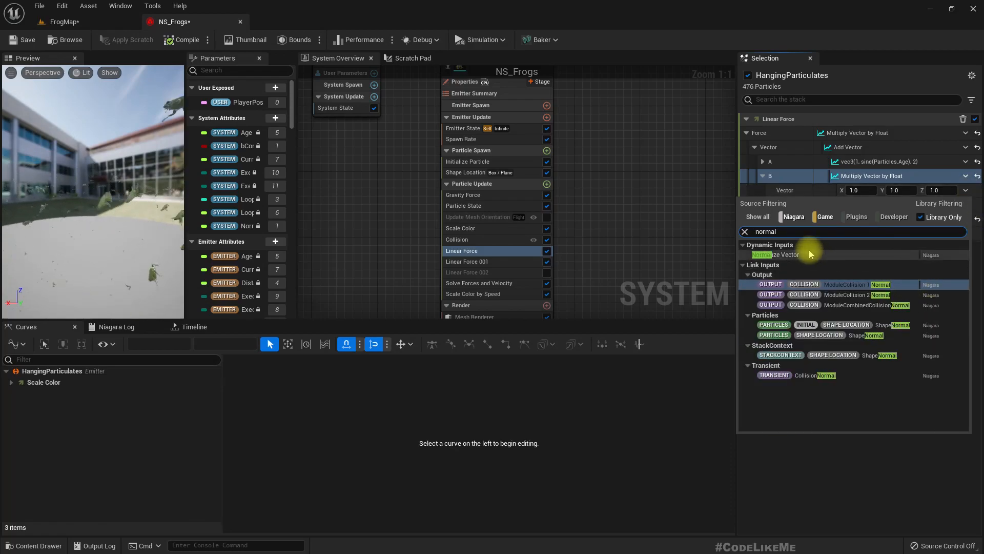
click(779, 255)
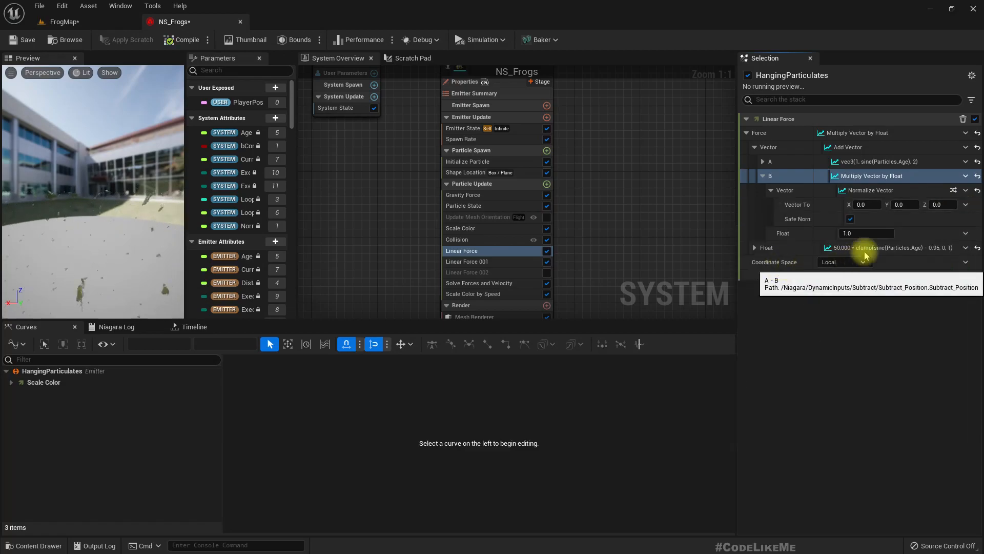
click(967, 204)
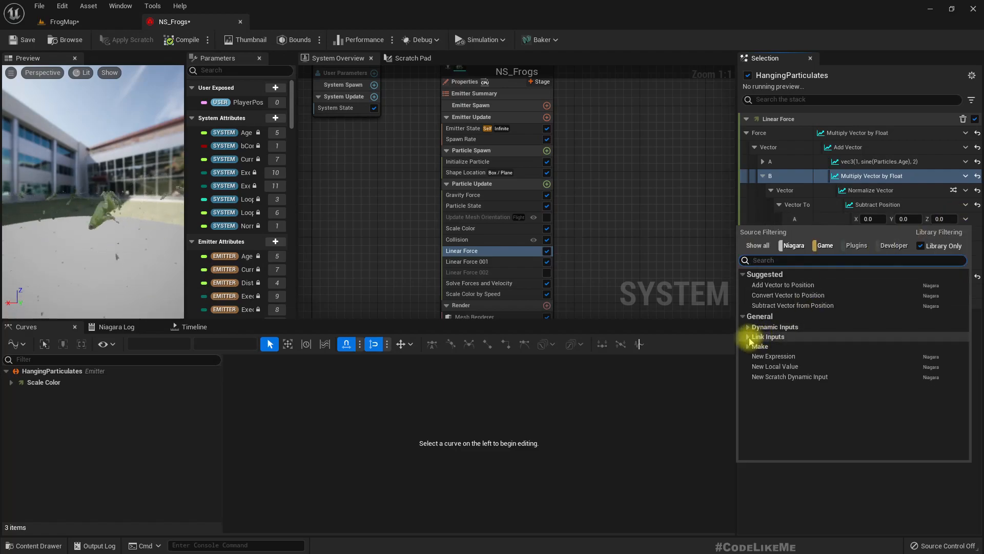
click(747, 336)
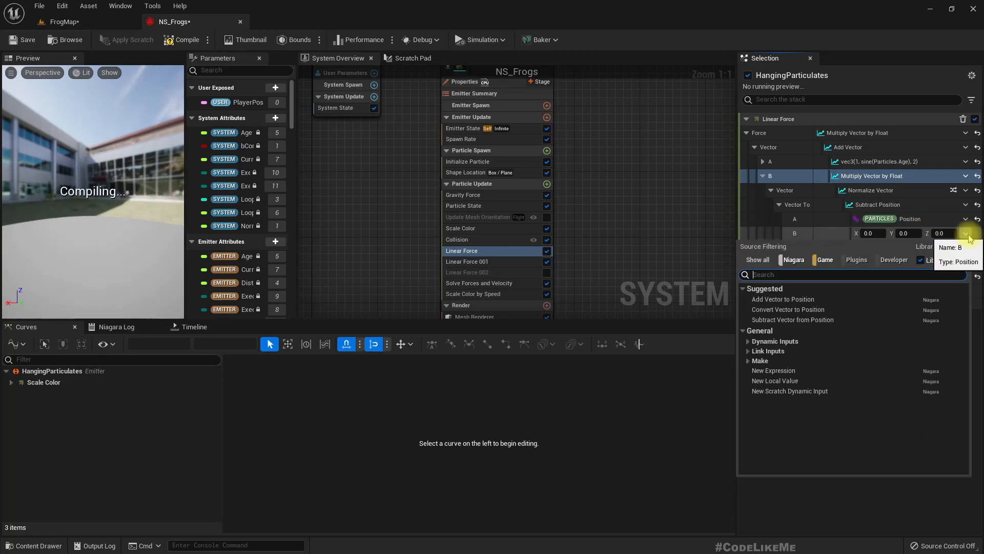
text(pl)
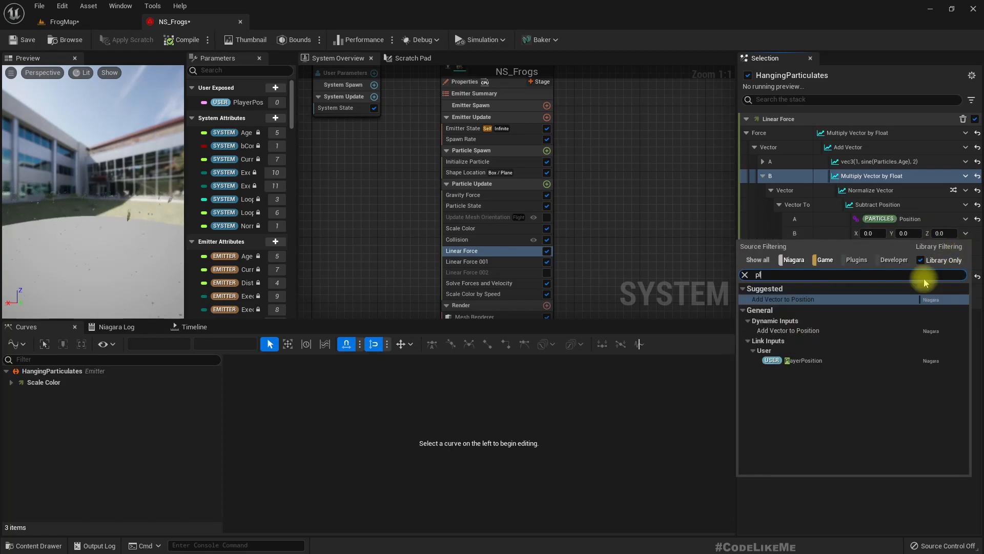
click(782, 299)
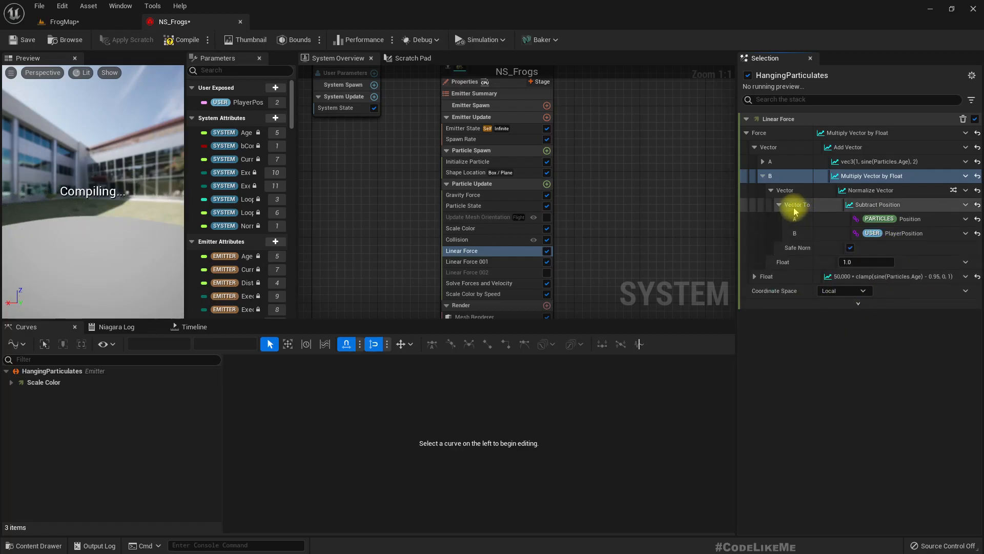
mouse_move(911, 190)
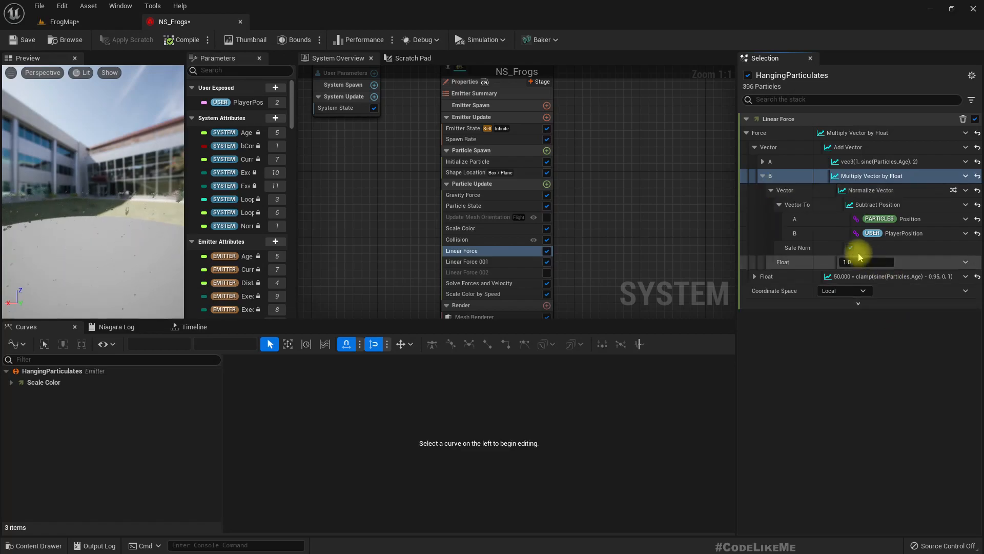
click(764, 190)
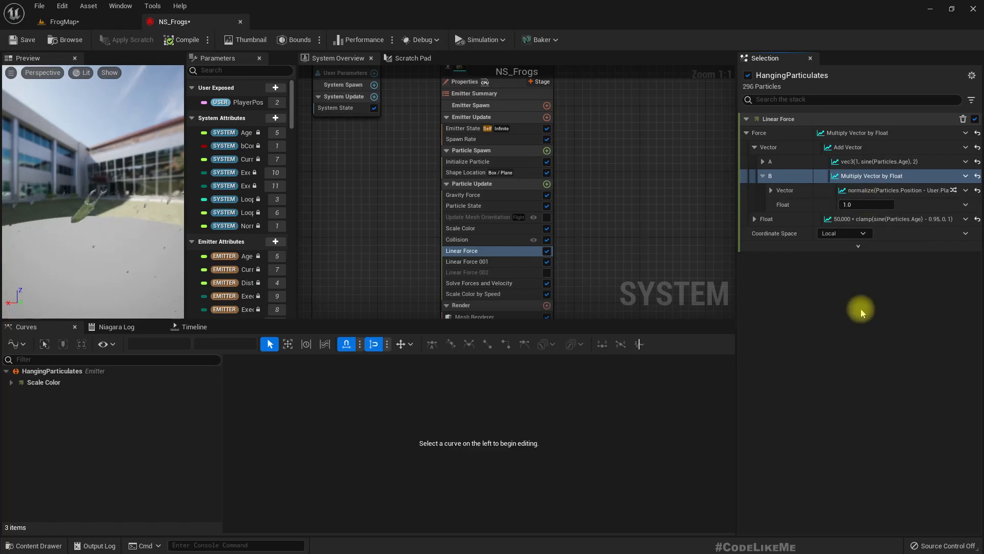
mouse_move(865, 204)
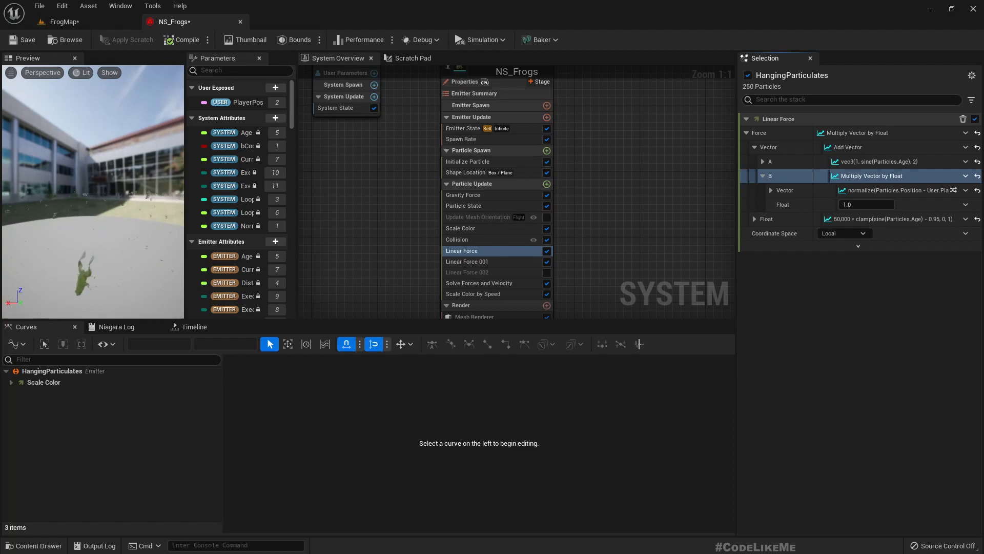
mouse_move(264, 377)
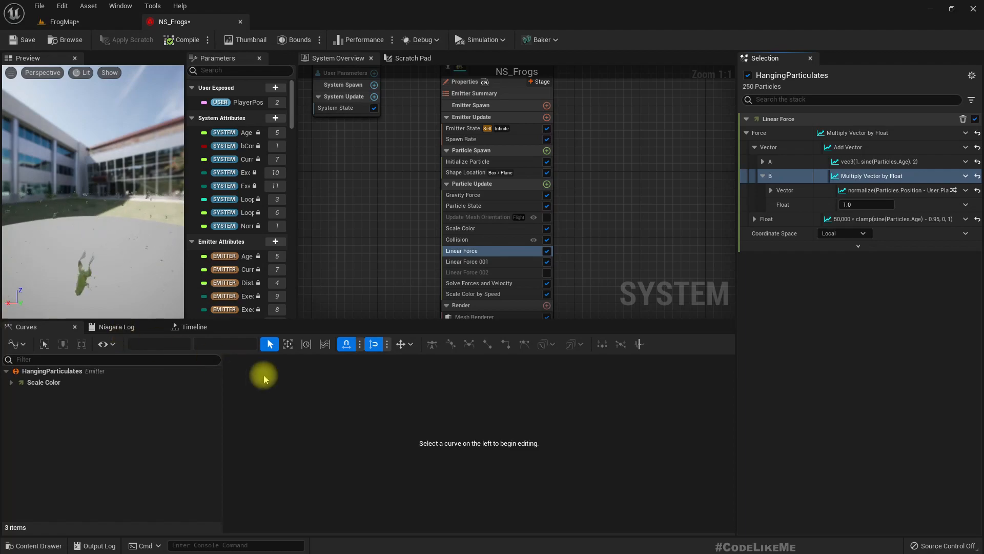
mouse_move(957, 204)
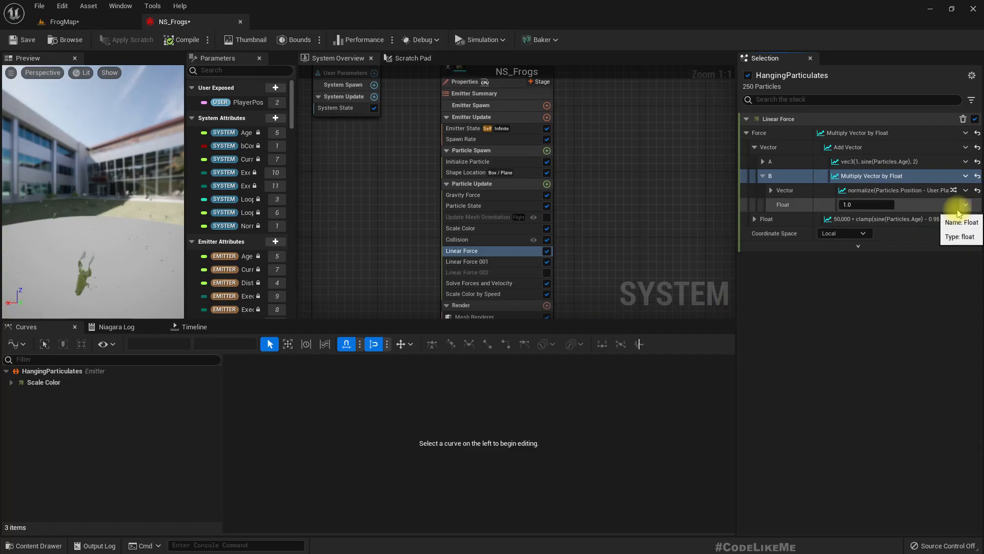
- Make the Float multiplier a Clamp Float with max 2.0, driven by a Subtract Float
text(clam)
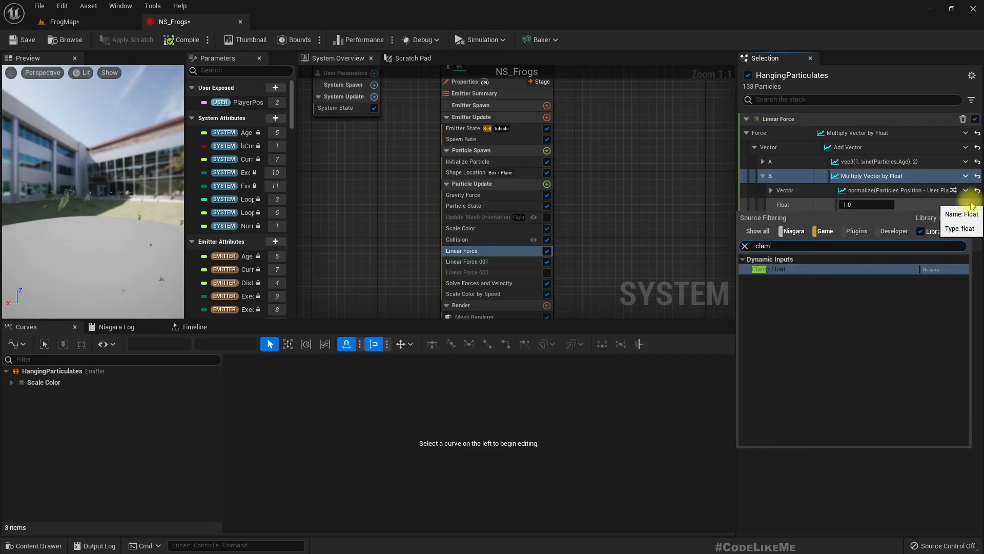
click(770, 268)
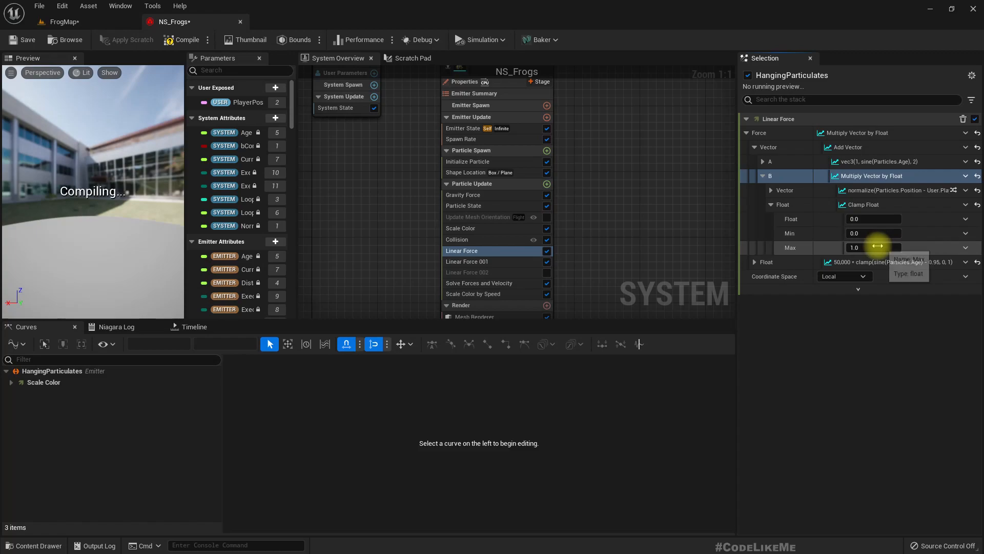
click(873, 247)
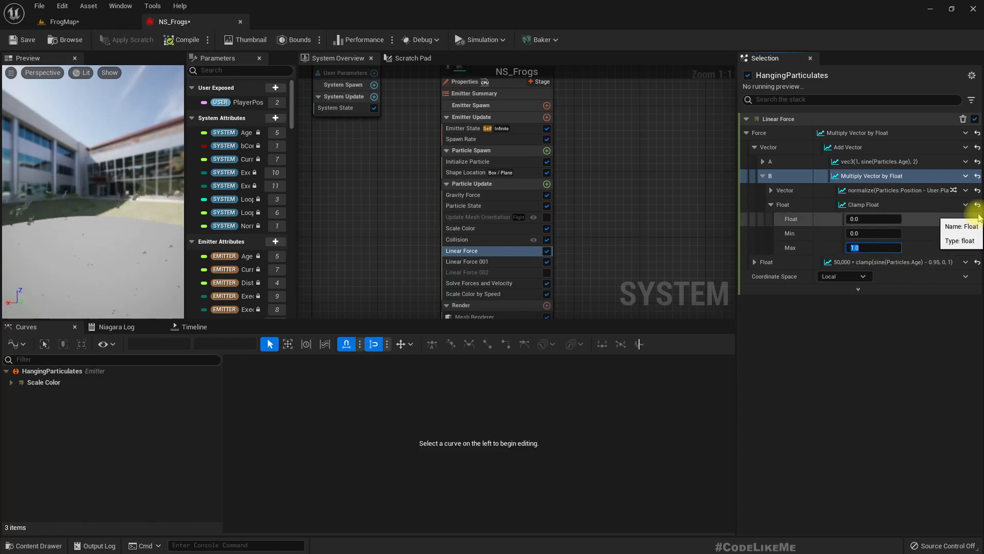
text(2.0)
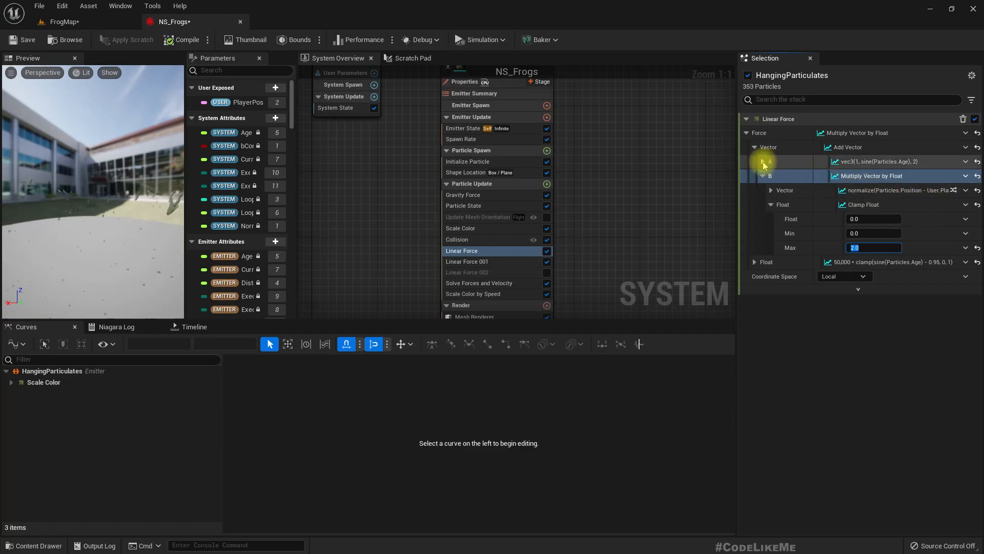
click(756, 147)
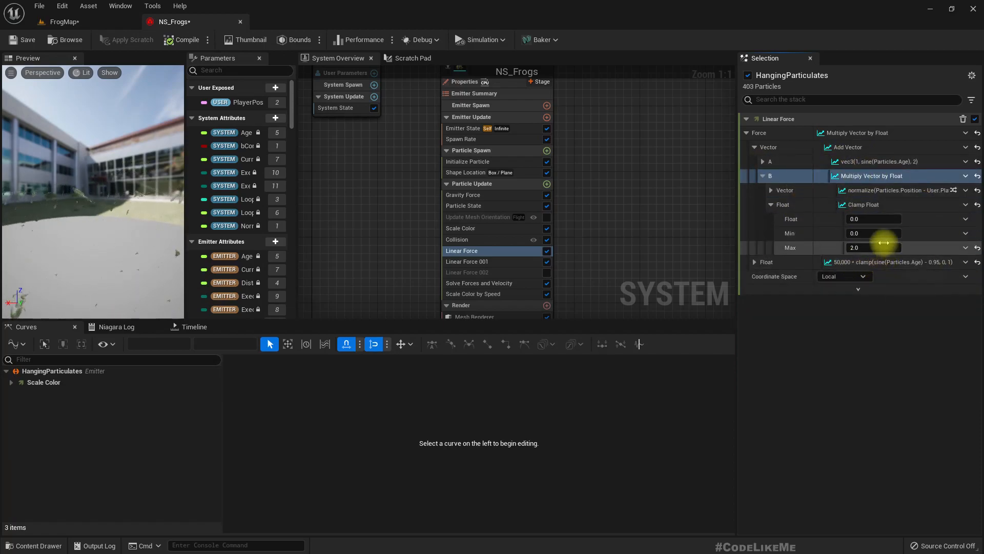
mouse_move(869, 219)
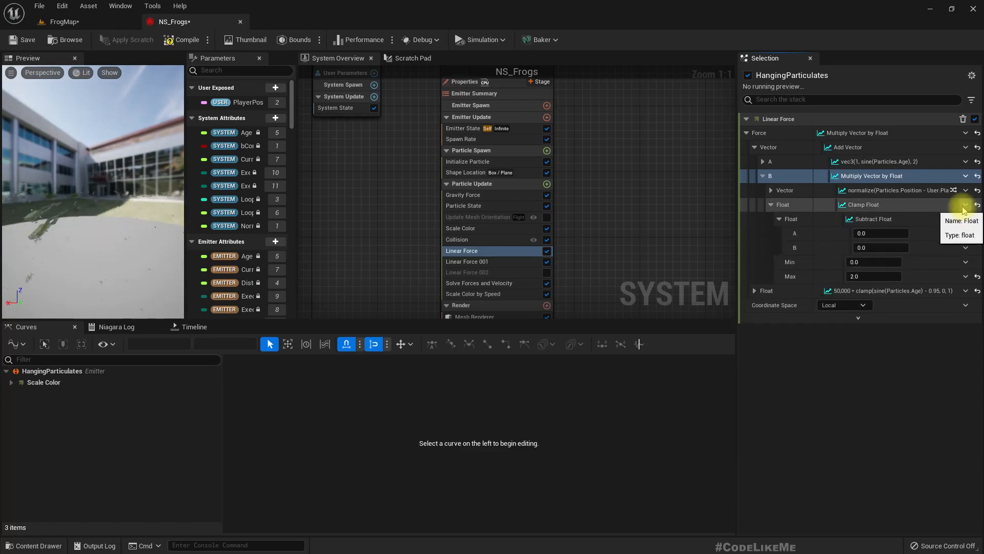
- Set the subtraction's A to 300 and its B to a Vector Length of a Subtract Position
click(881, 232)
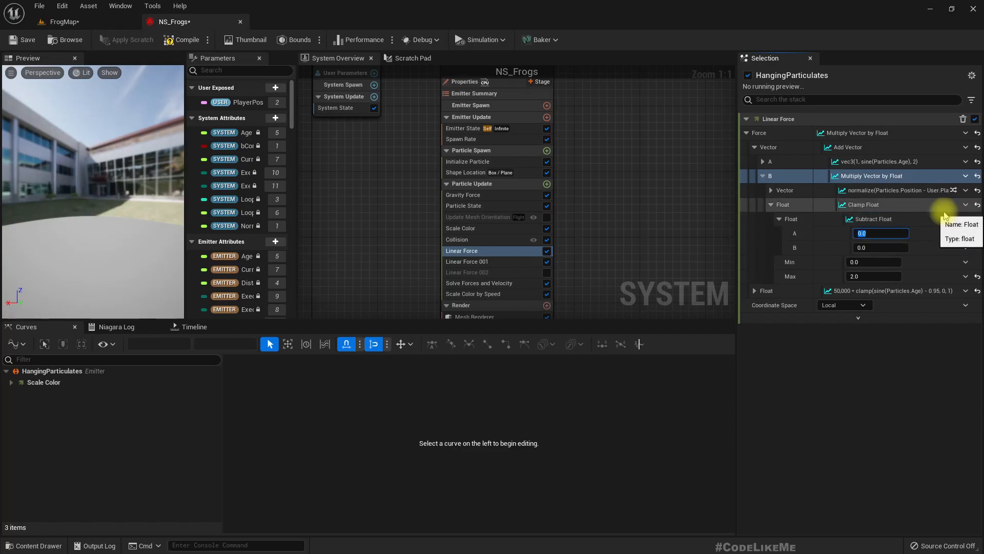
text(300)
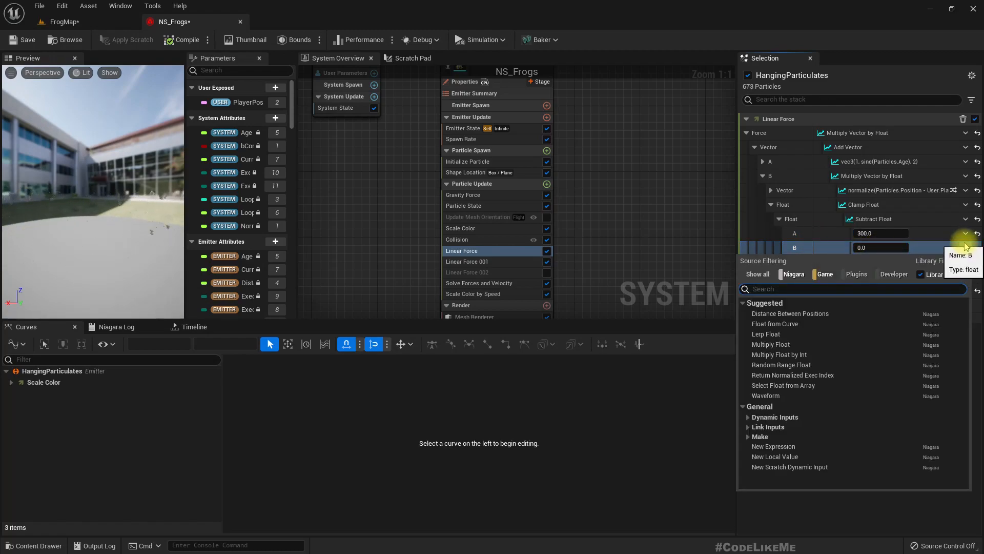
text(vector l)
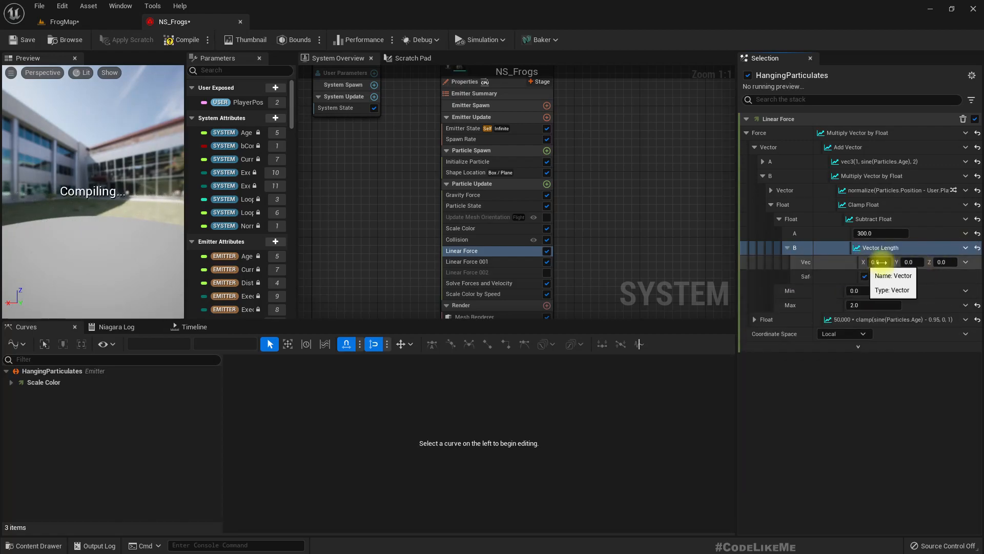
click(965, 248)
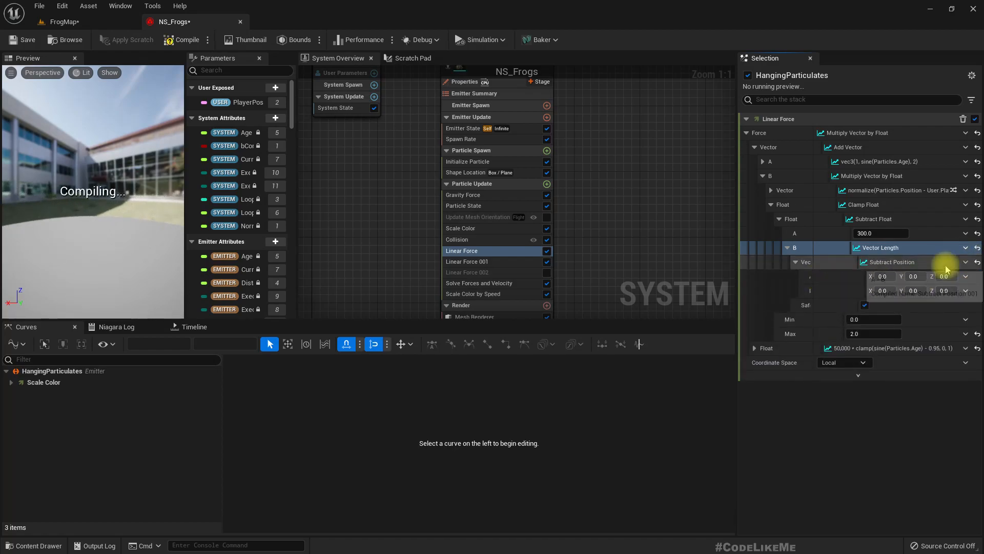
mouse_move(882, 276)
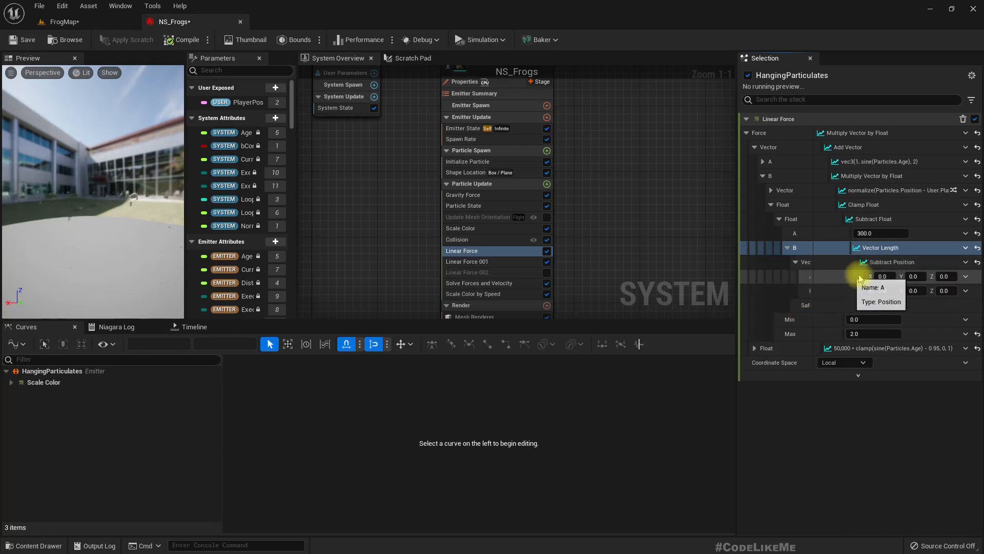
- Link the measured vector to Particles.Position minus User.PlayerPosition
click(967, 277)
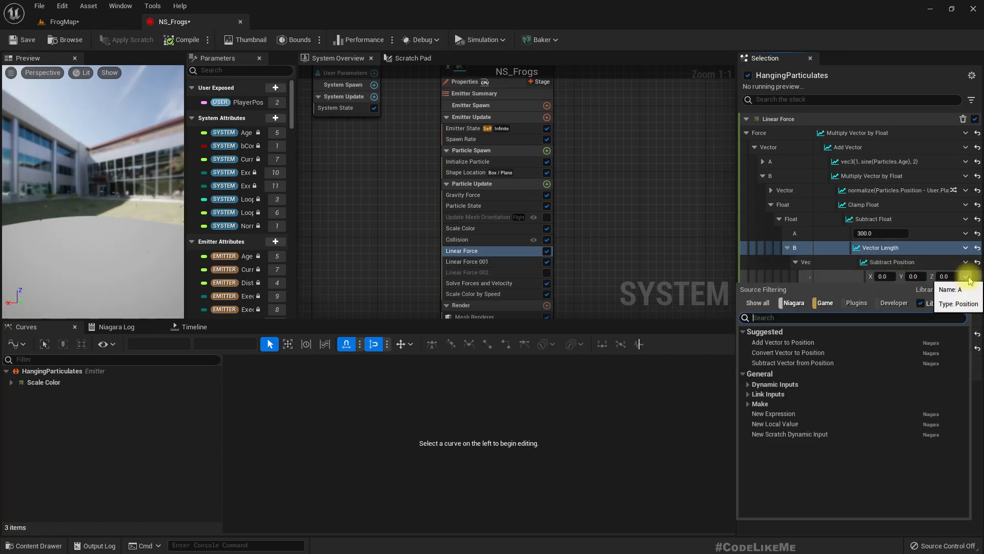
click(769, 394)
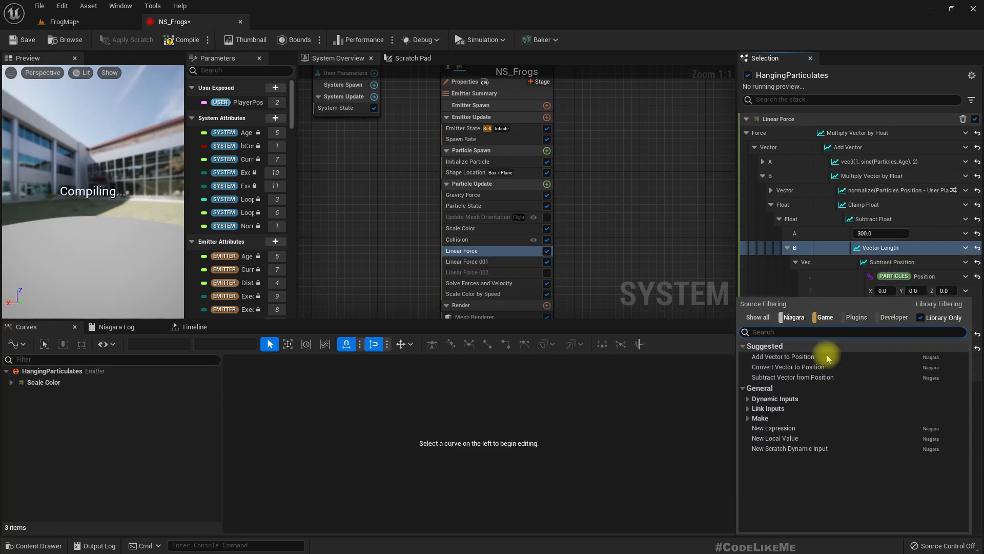
text(player)
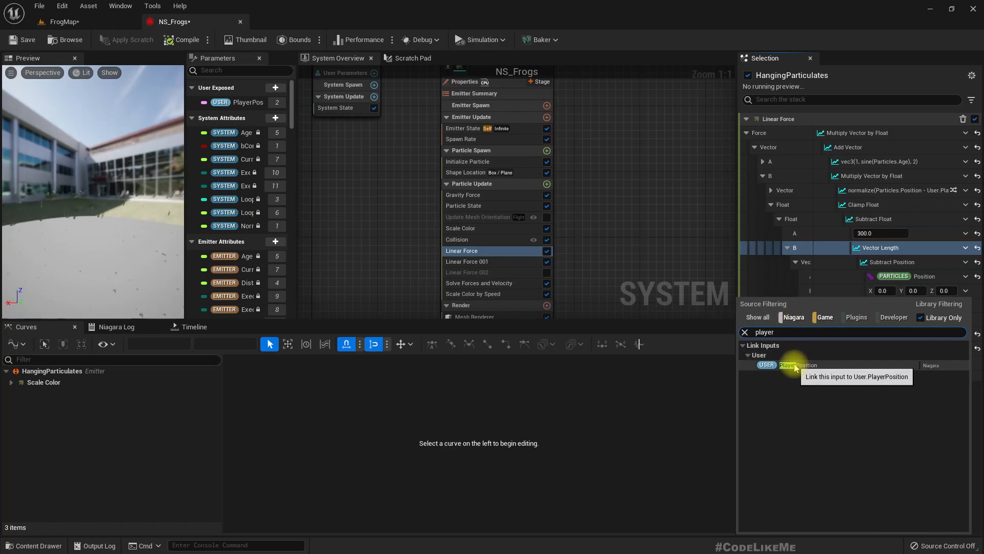
click(797, 364)
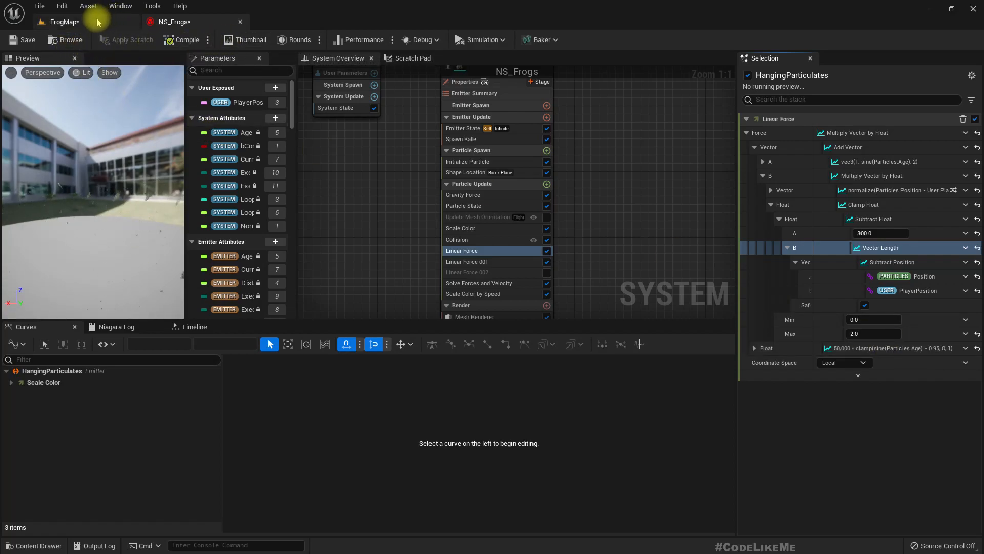
- Back in FrogMap, select the Character in the Outliner and start a play session
click(60, 22)
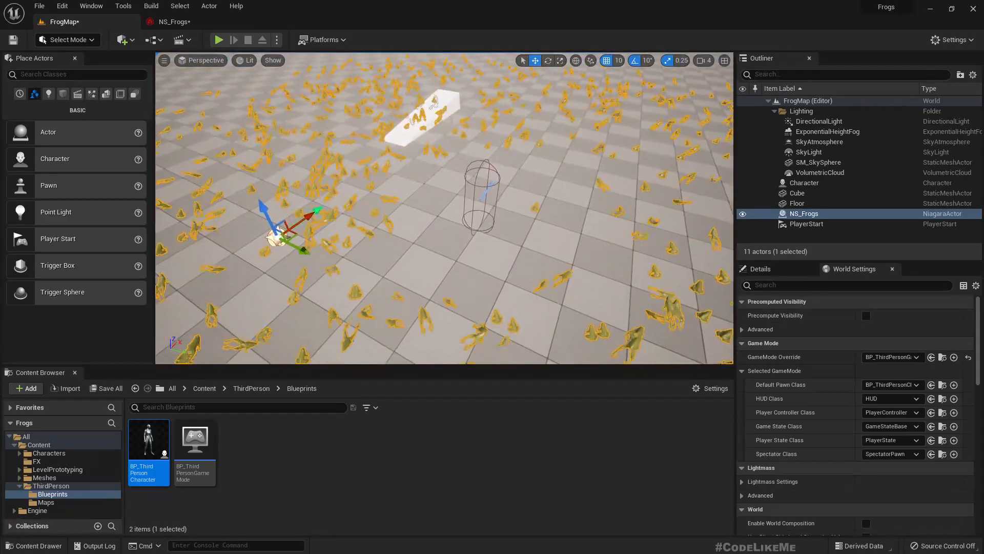
click(797, 203)
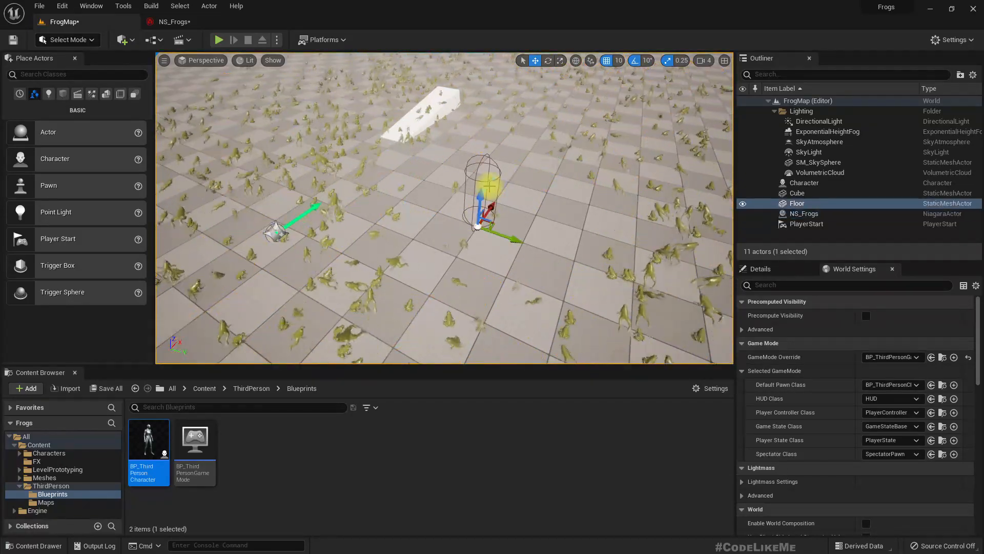
click(805, 183)
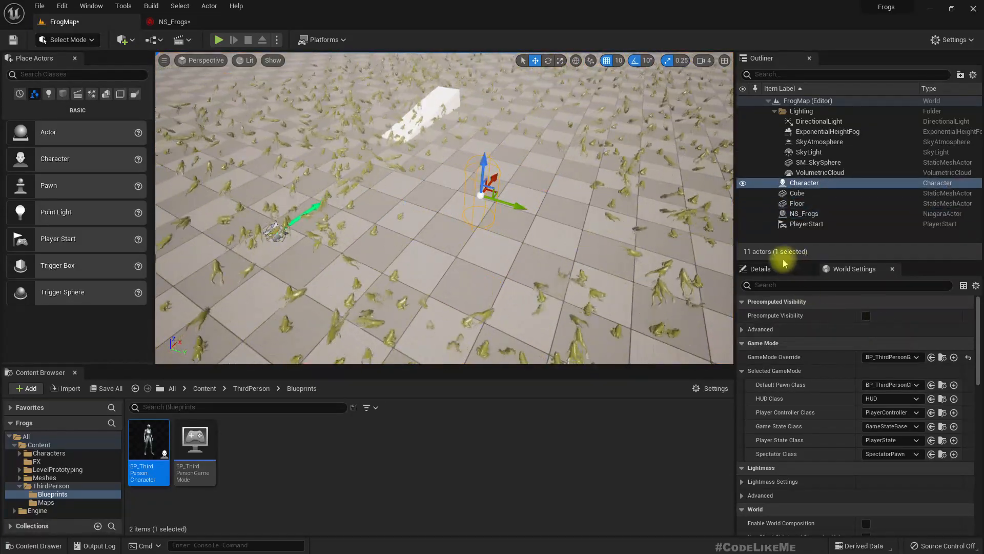
click(759, 269)
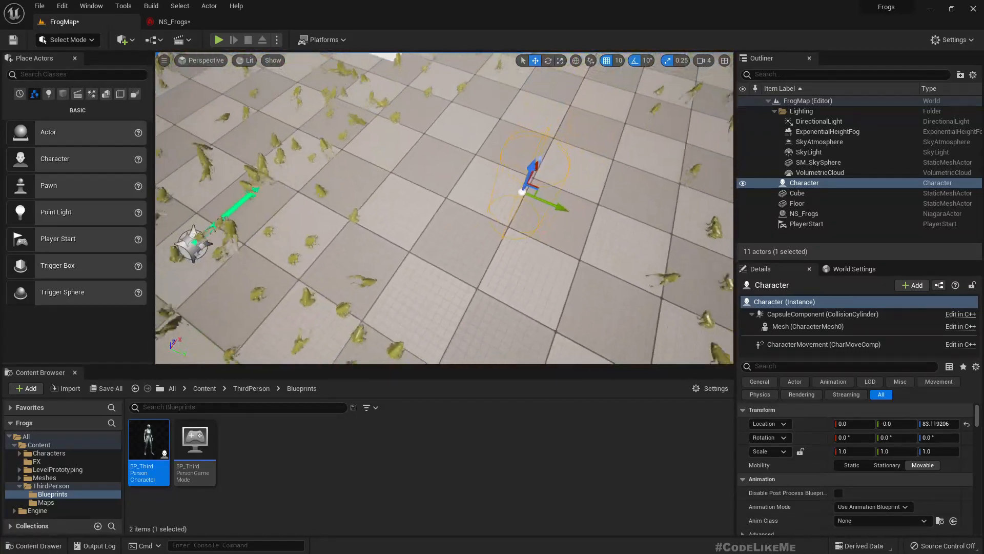
key(F11)
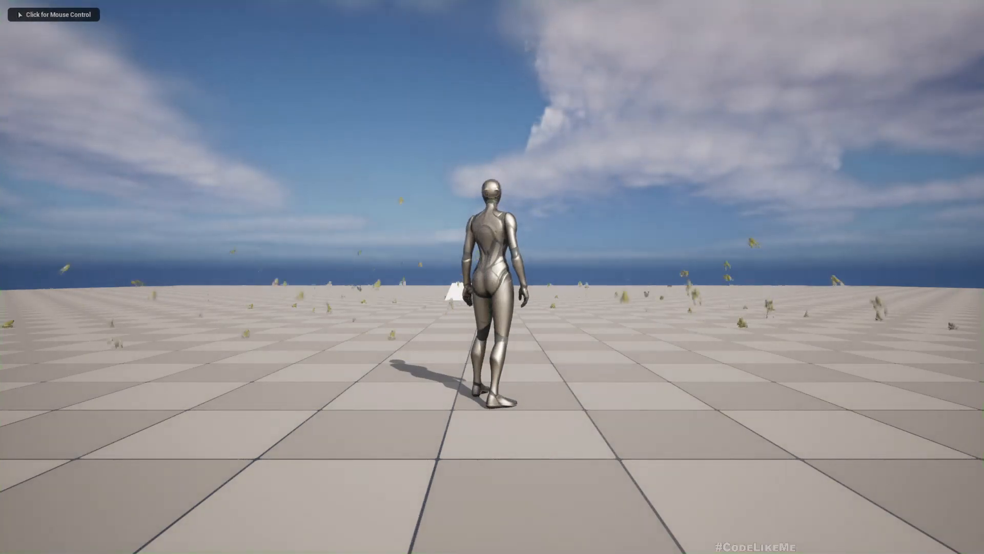
- Take mouse control of the running game to move the character among the frogs
click(54, 14)
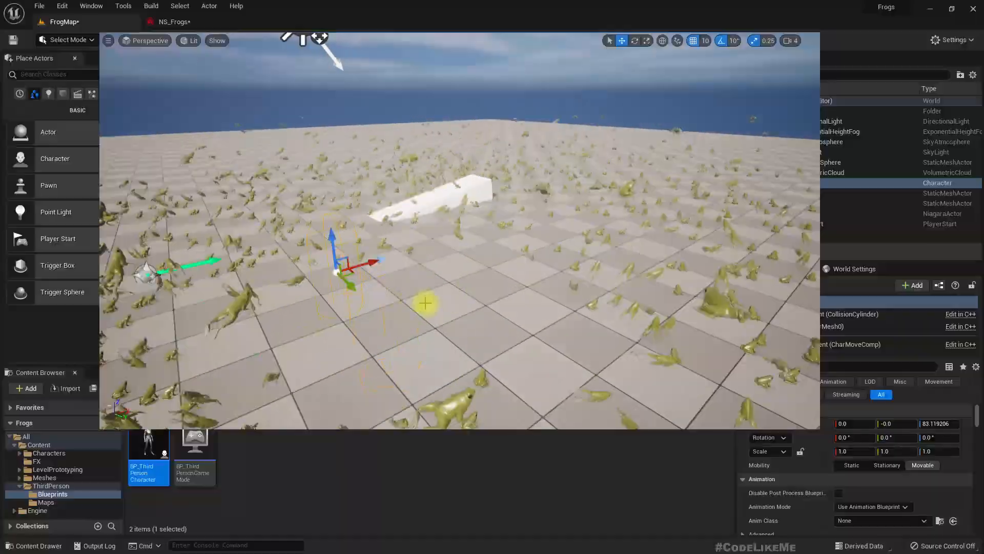
- Copy Linear Force 001's existing sine force vector in NS_Frogs
click(172, 22)
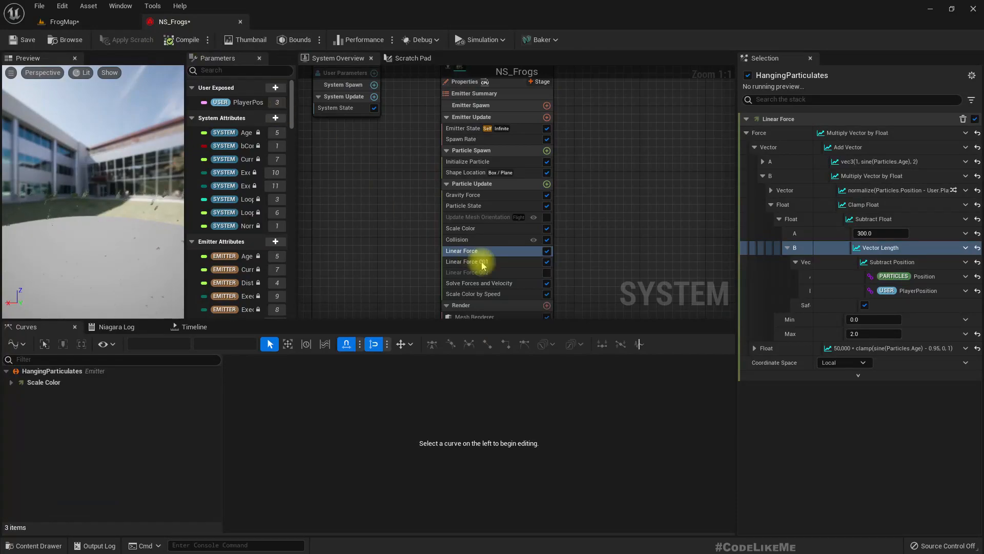
click(465, 261)
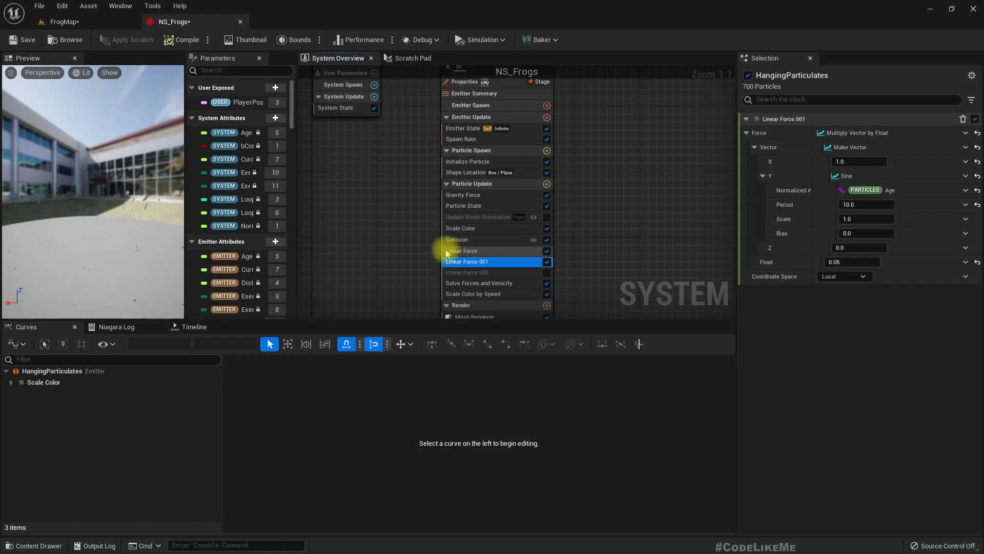
mouse_move(462, 250)
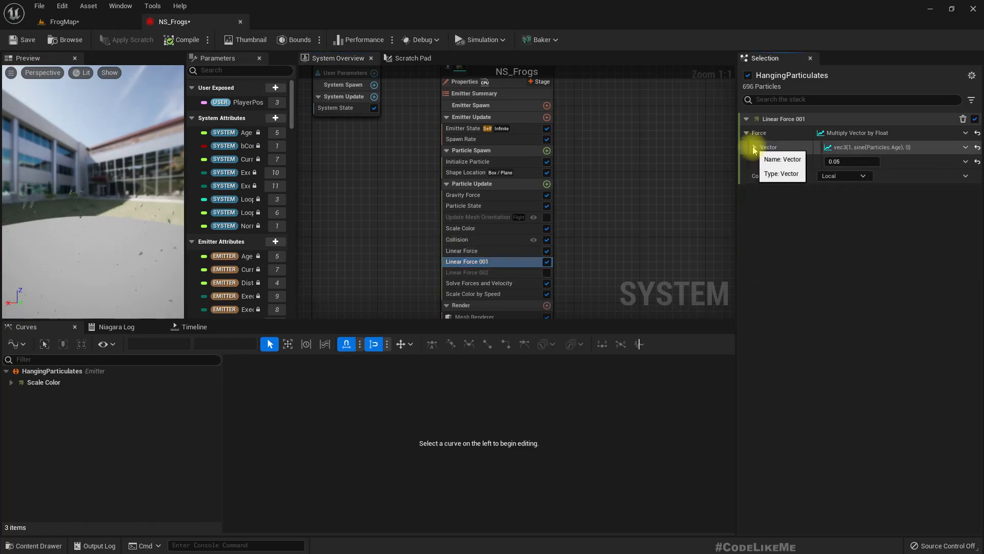
right_click(768, 147)
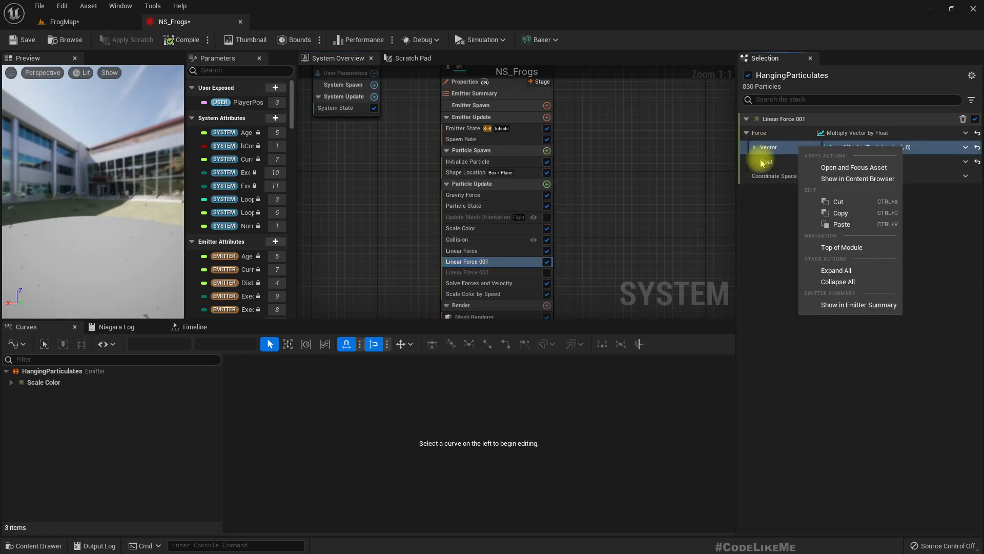
click(769, 147)
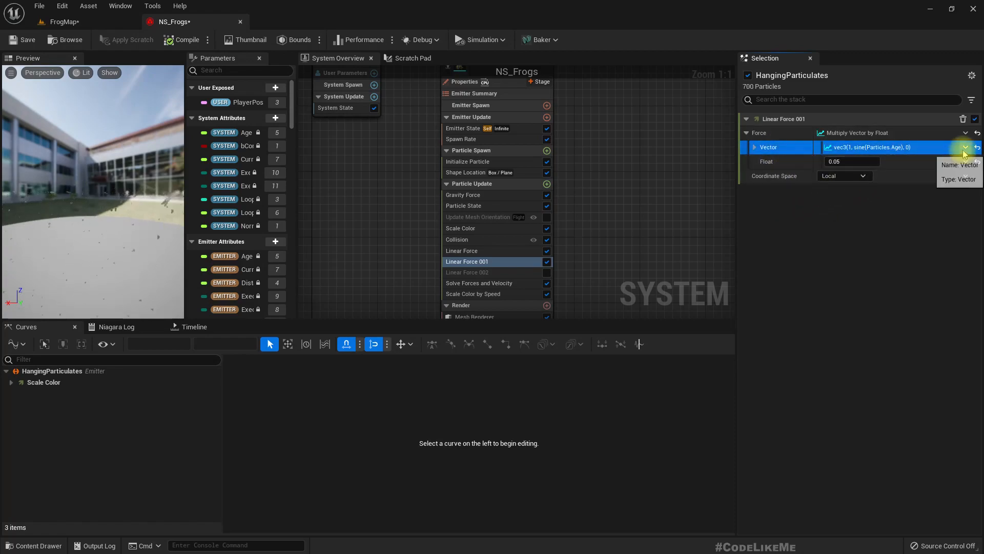
- Make the vector an Add Vector with A = vec3(1, sine(Particles.Age), 0) pasted in
click(965, 147)
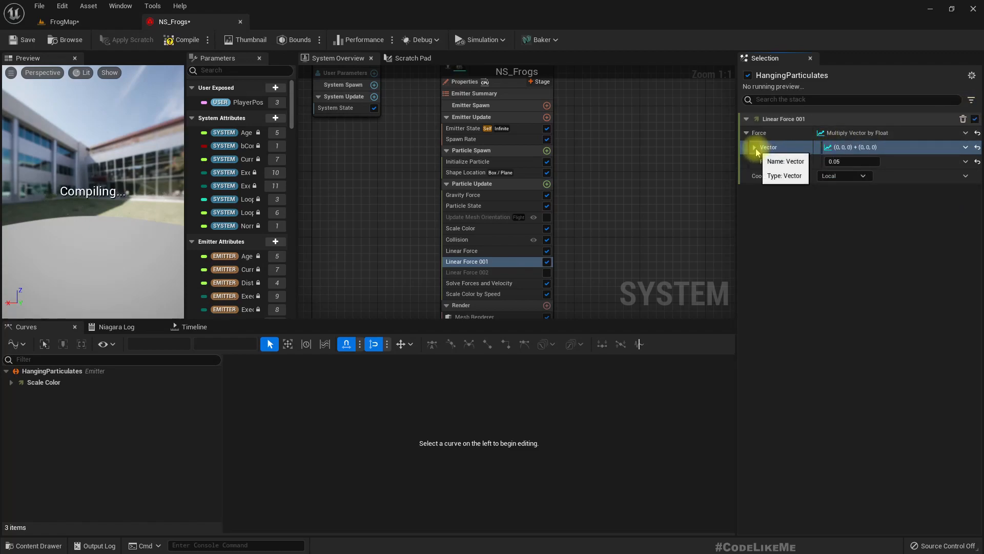
right_click(768, 147)
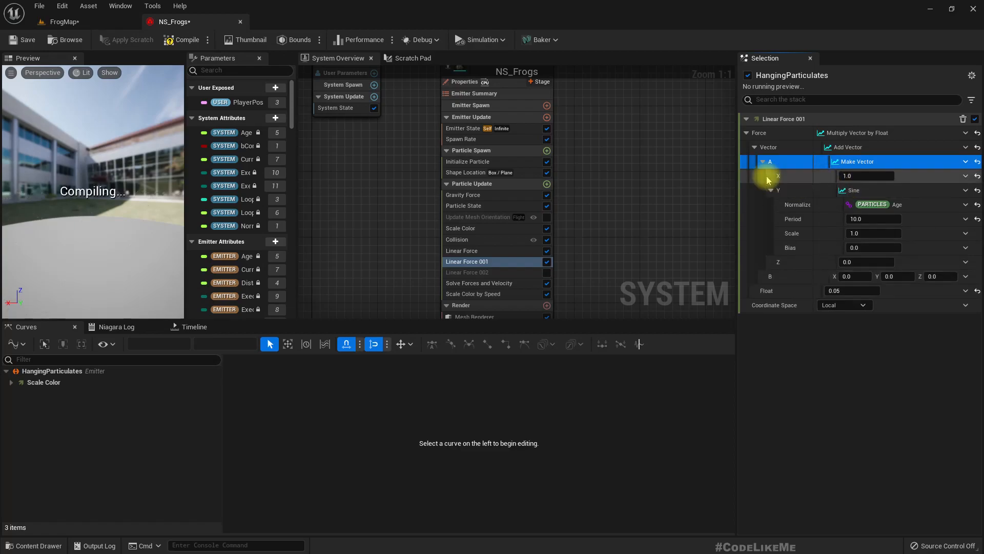
click(763, 162)
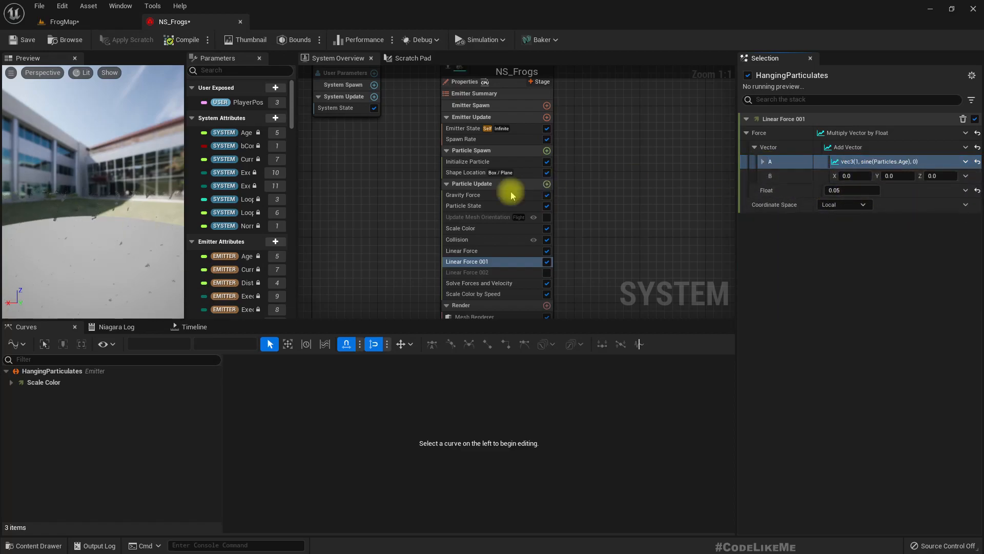
mouse_move(572, 251)
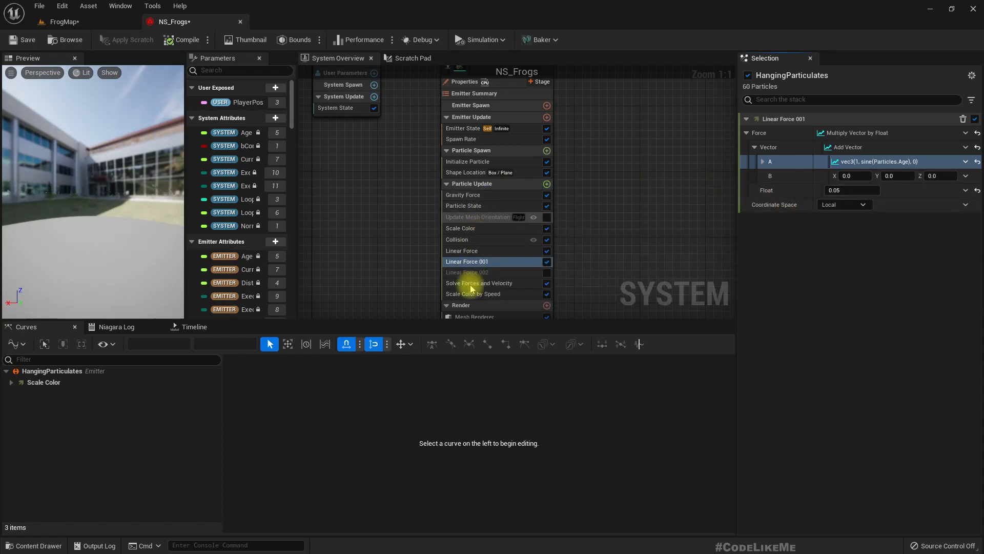
click(461, 251)
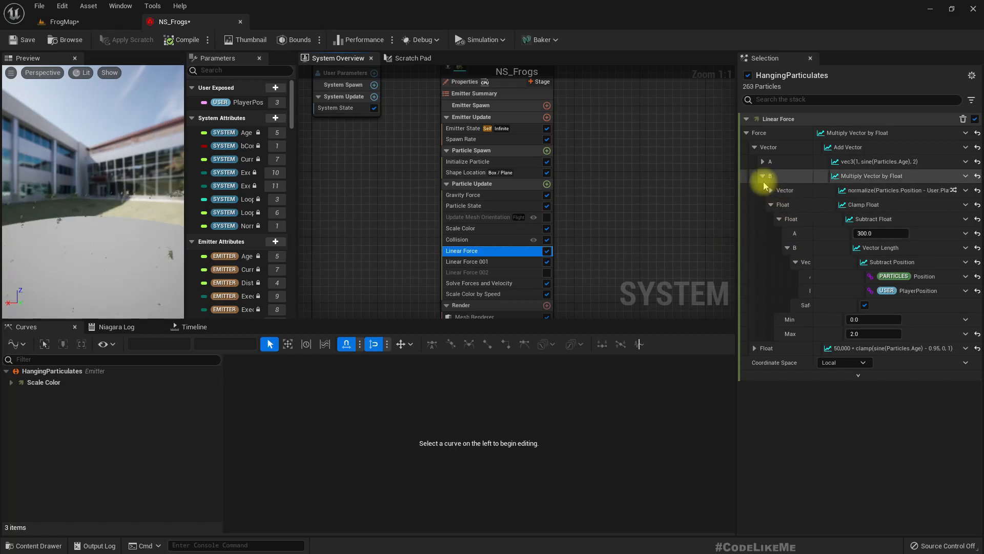
click(763, 176)
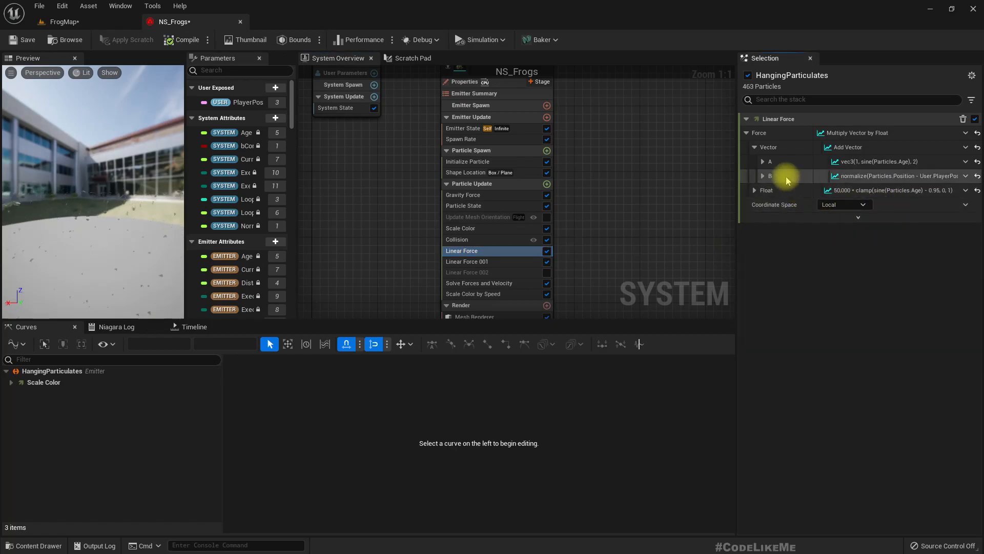
- Return to the FrogMap level viewport showing the frog swarm around the character
click(770, 176)
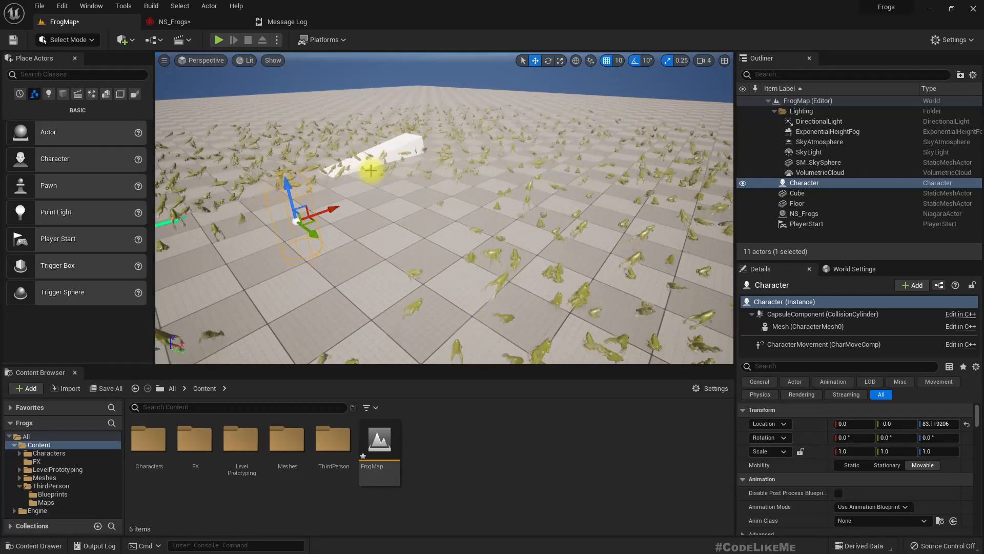
click(218, 40)
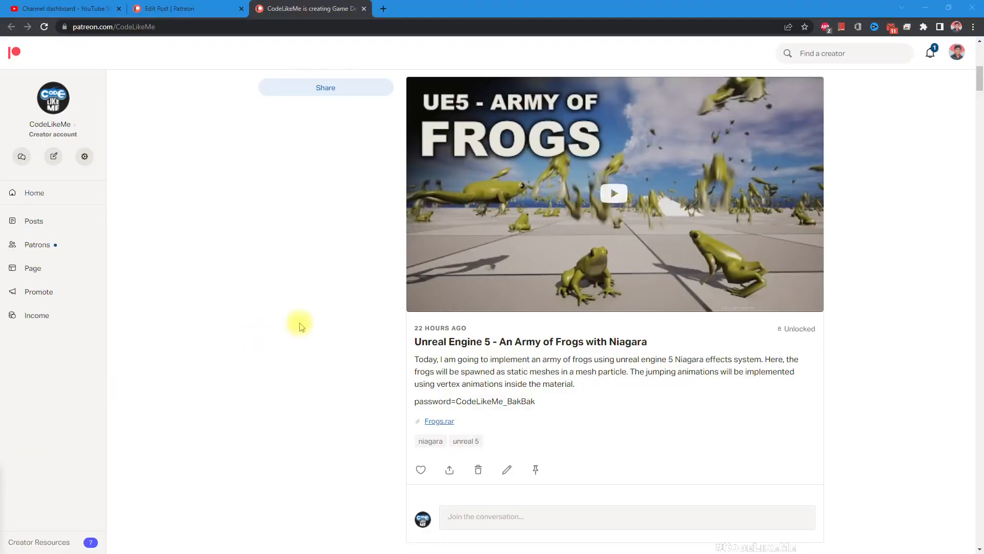
- Scroll down the CodeLikeMe Patreon page to the root-motion retargeting post
scroll(down, 3)
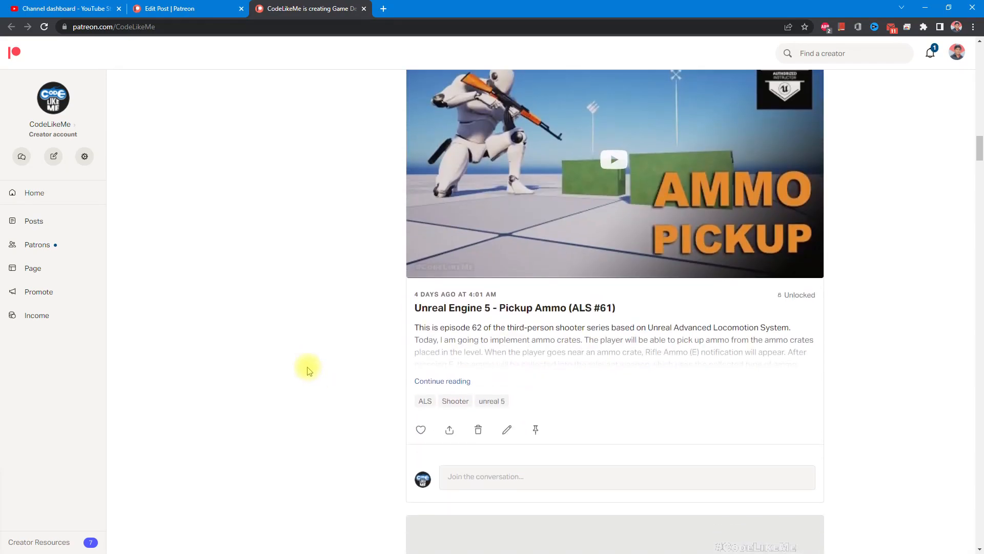
scroll(down, 3)
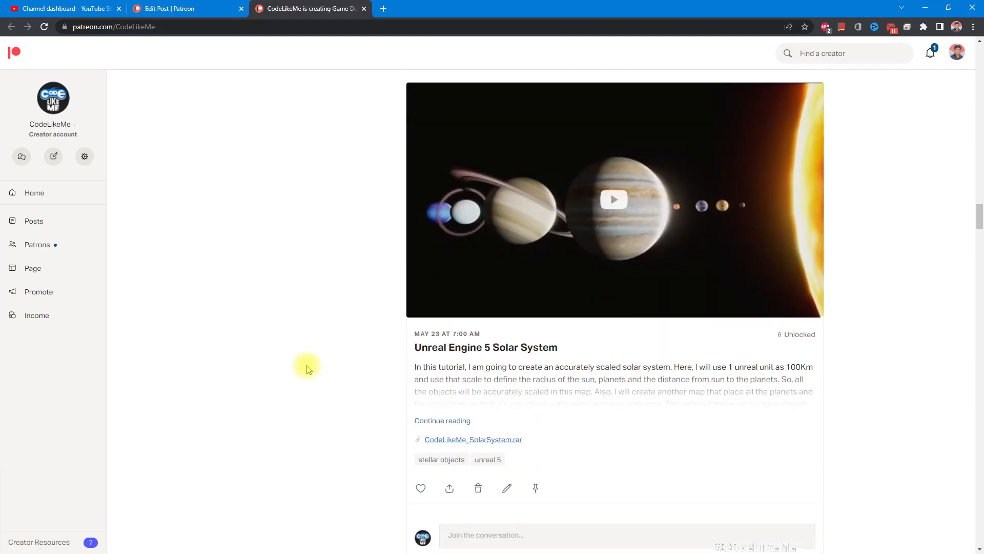
scroll(down, 3)
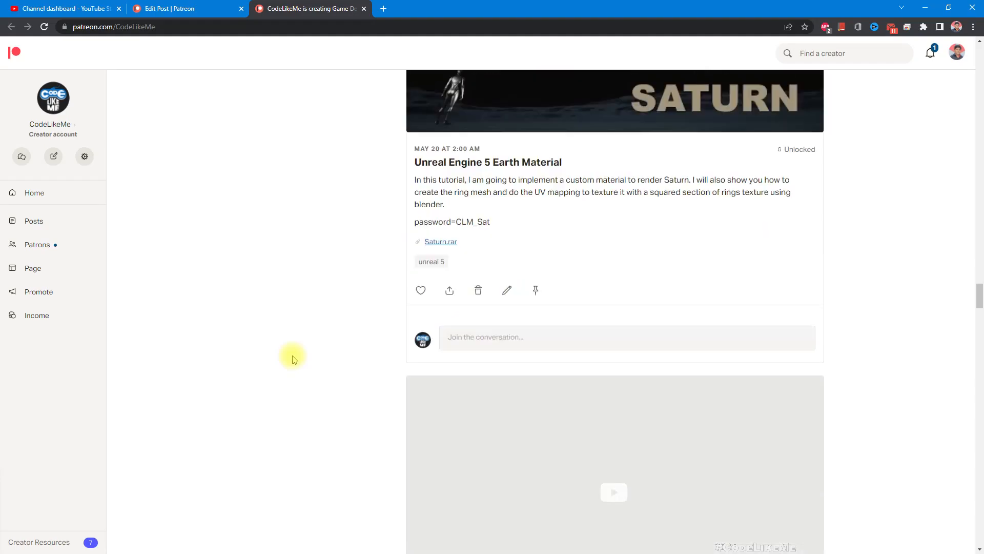
scroll(down, 3)
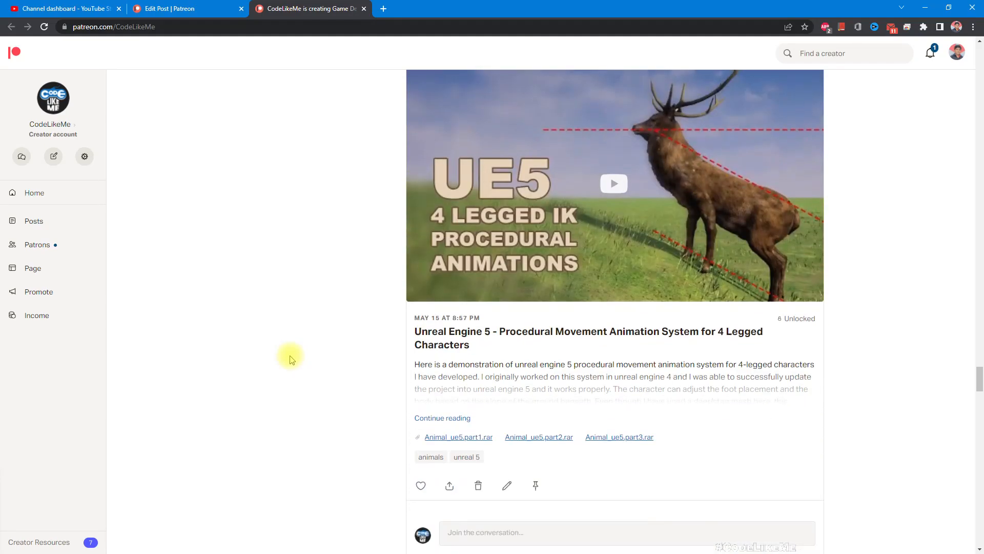
scroll(down, 3)
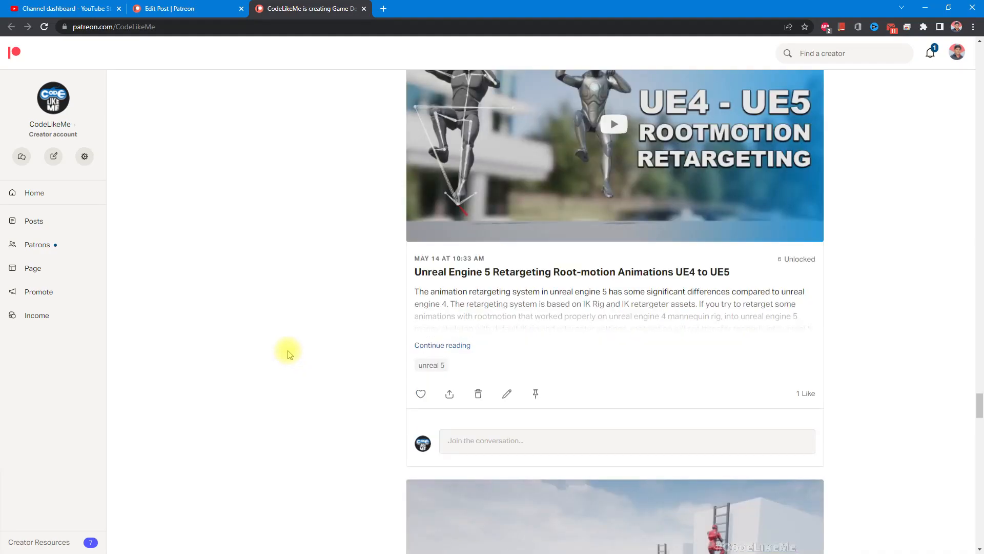